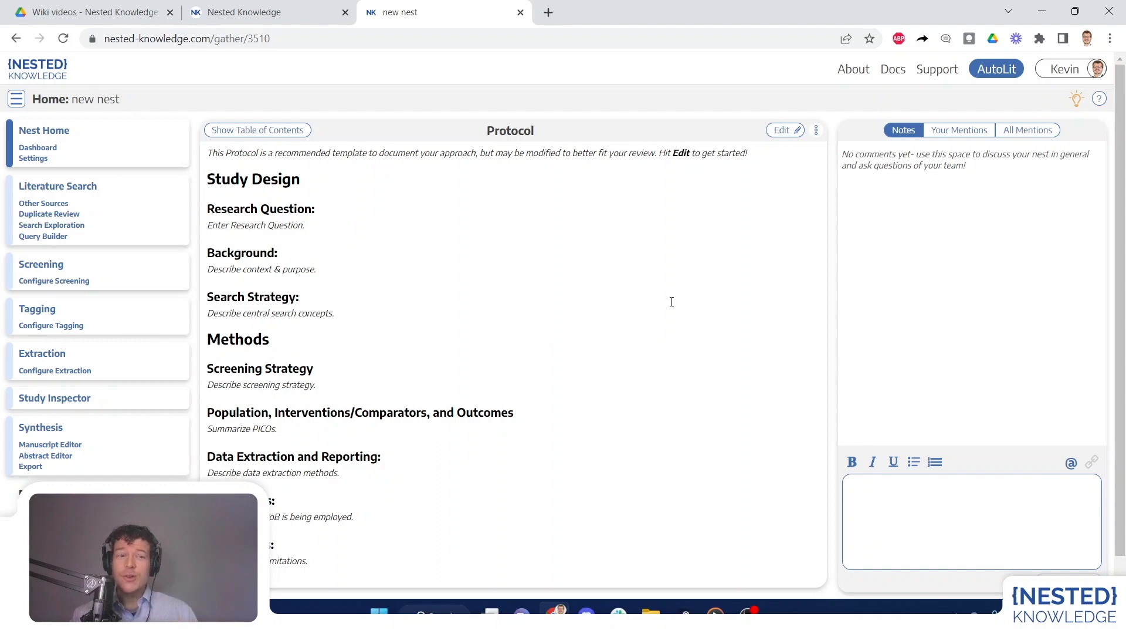
{"action": "mouse_move", "coordinate": [781, 131]}
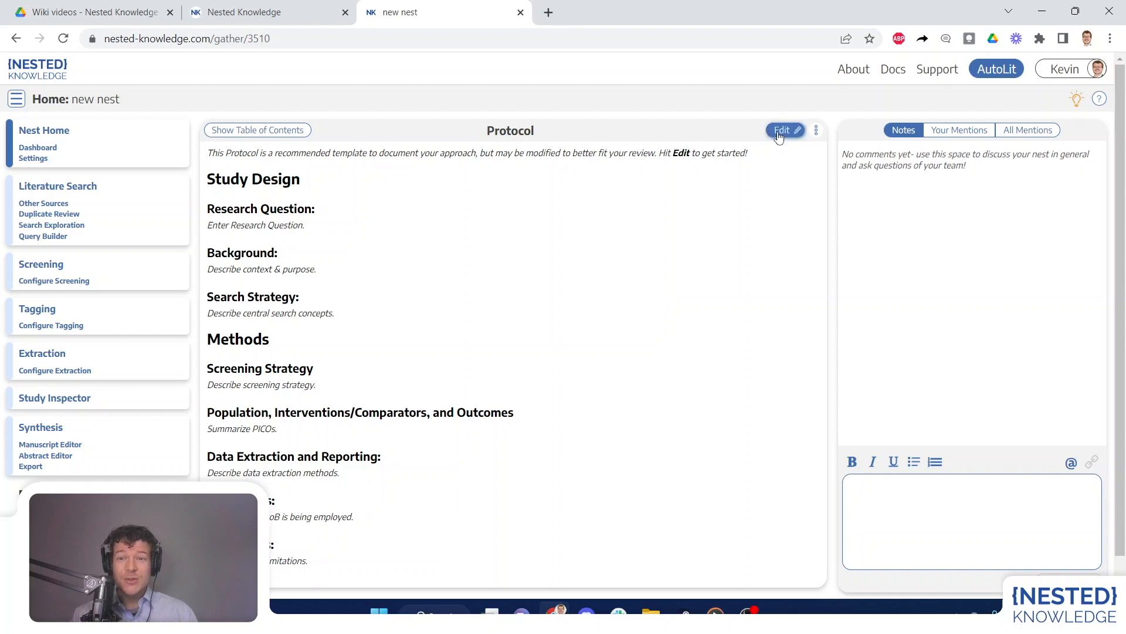
Step: Put the nest Protocol into edit mode and select the Search Strategy placeholder text
{"action": "left_click", "coordinate": [782, 130]}
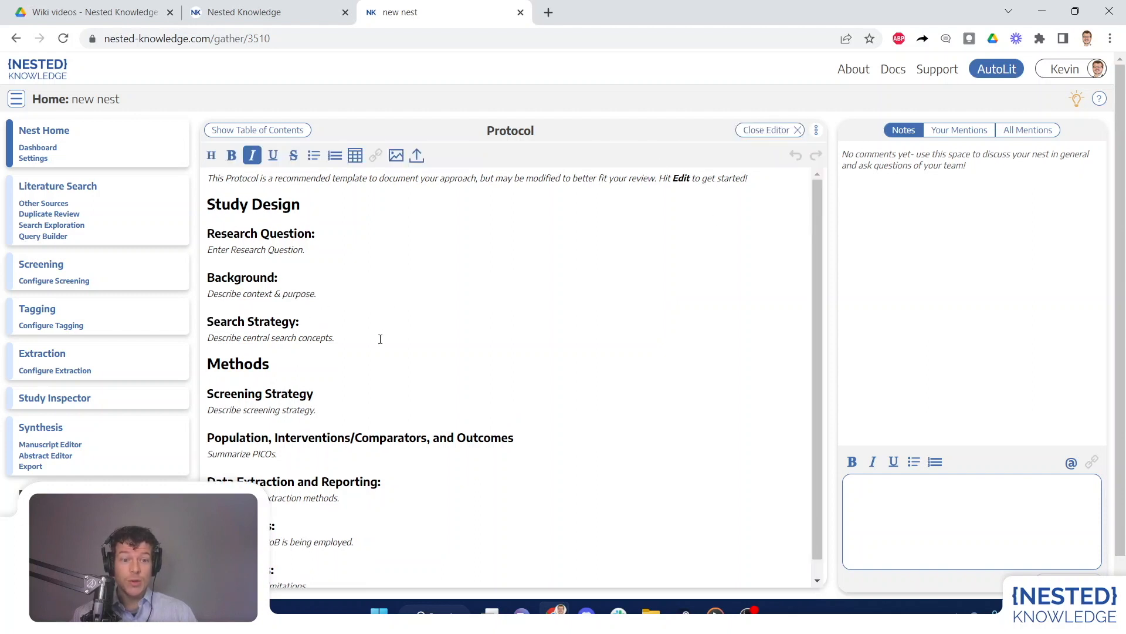
{"action": "double_click", "coordinate": [269, 338]}
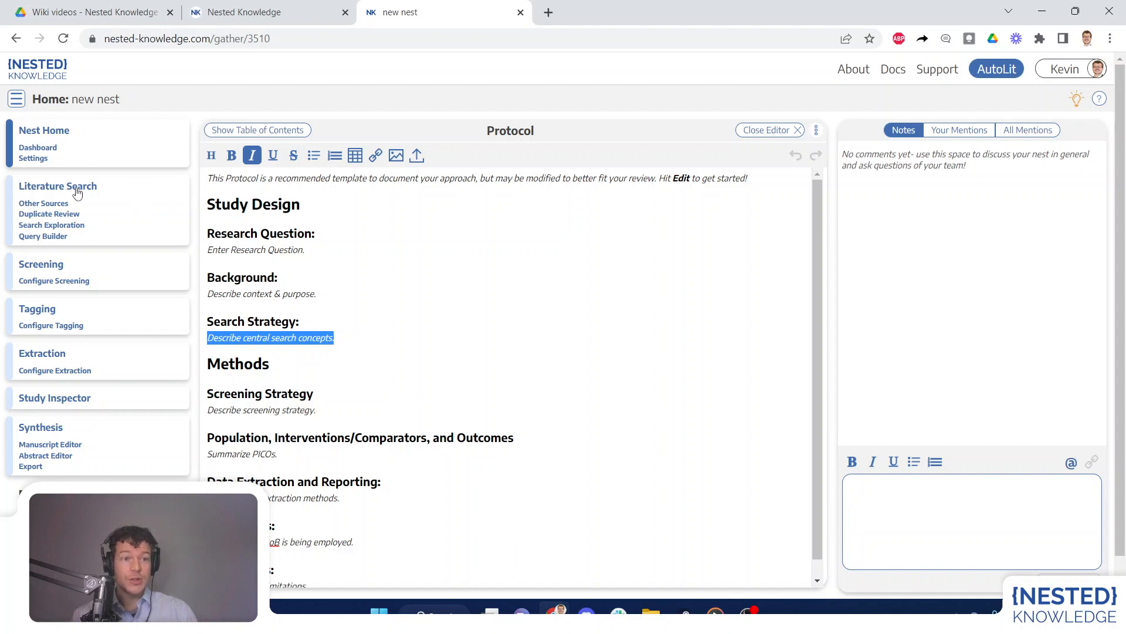
Step: From Literature Search, start a new search, browse the engine list, and choose File Import
{"action": "left_click", "coordinate": [58, 186]}
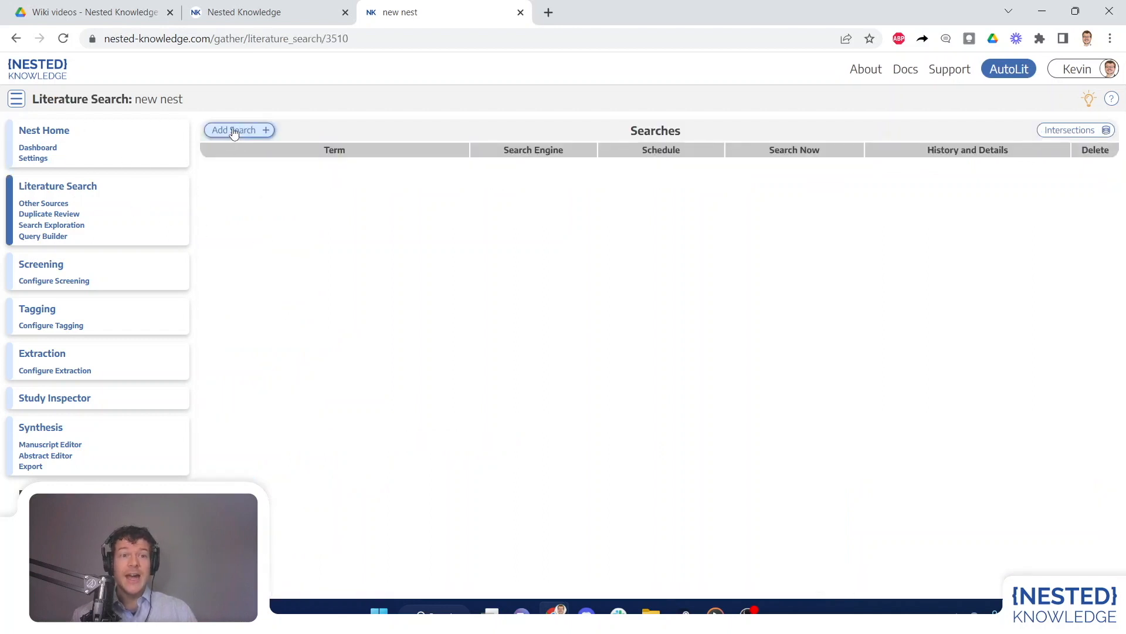
{"action": "left_click", "coordinate": [239, 131]}
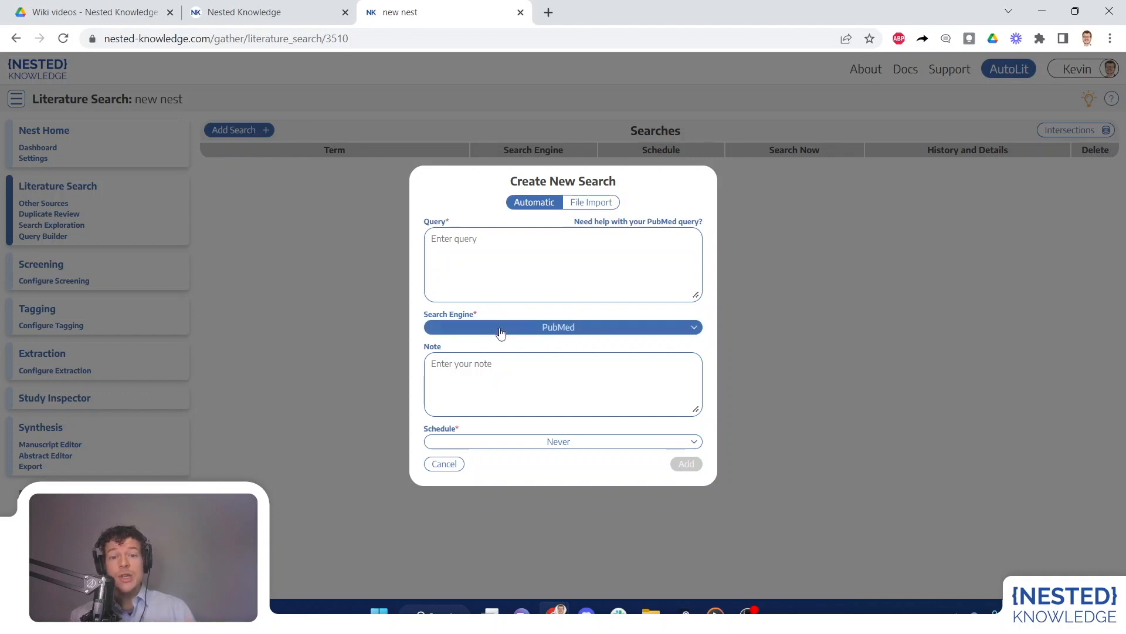
{"action": "left_click", "coordinate": [563, 327]}
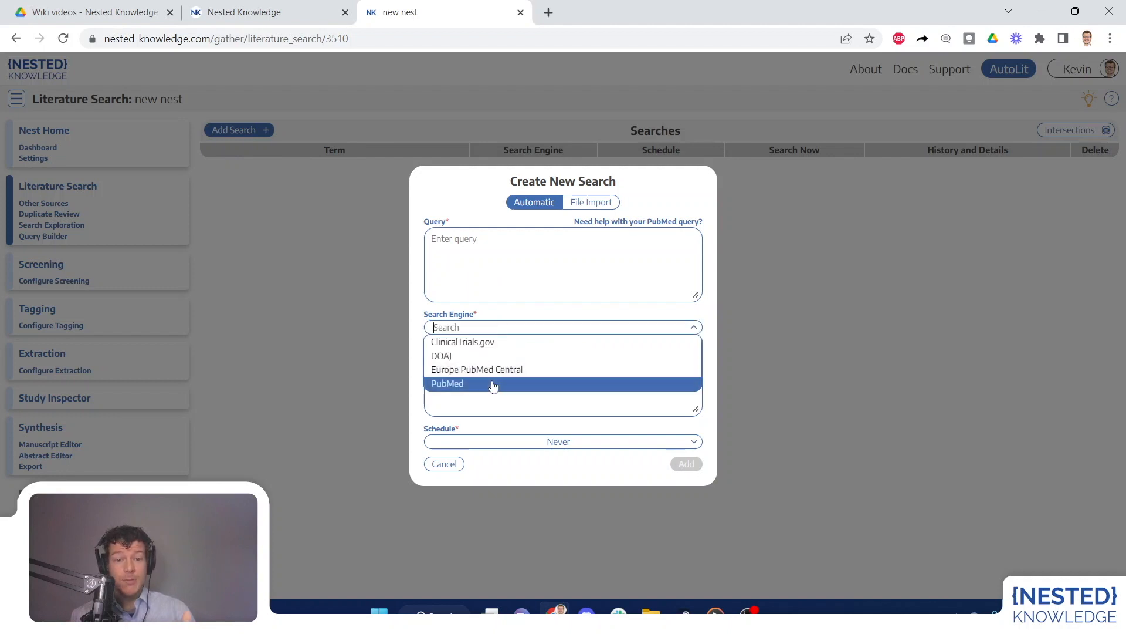
{"action": "mouse_move", "coordinate": [492, 373]}
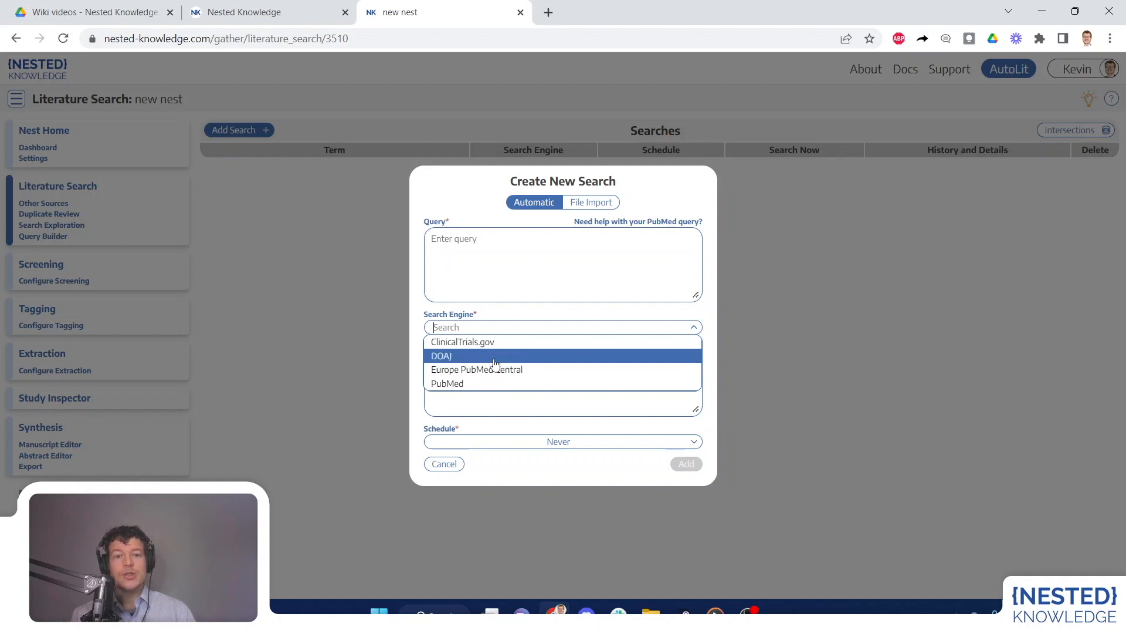
{"action": "mouse_move", "coordinate": [494, 342]}
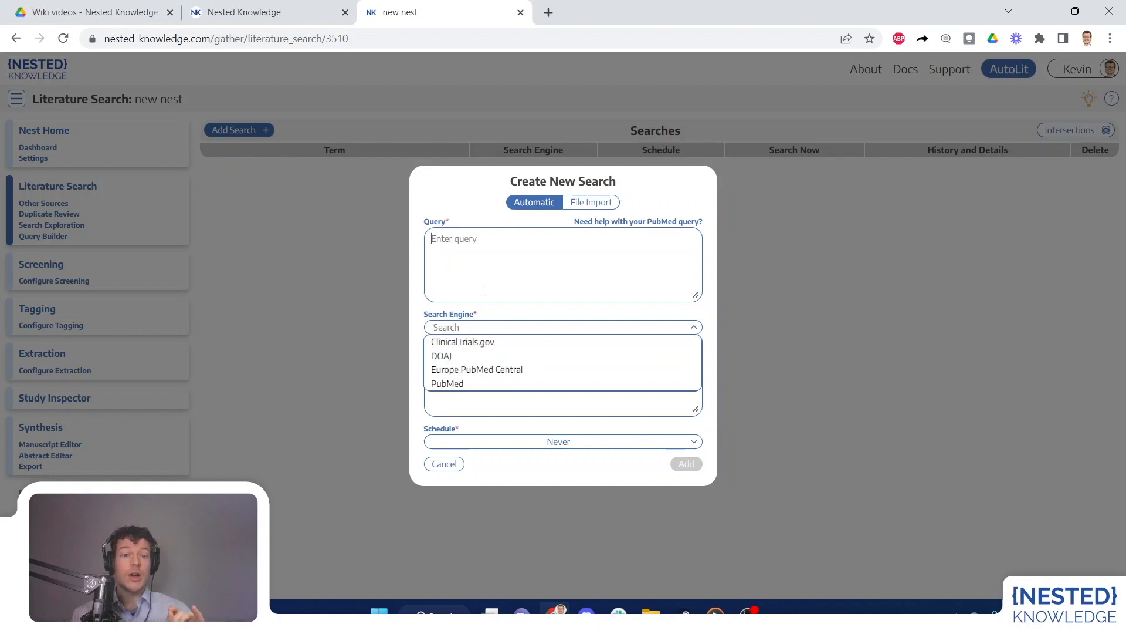
{"action": "left_click", "coordinate": [447, 384]}
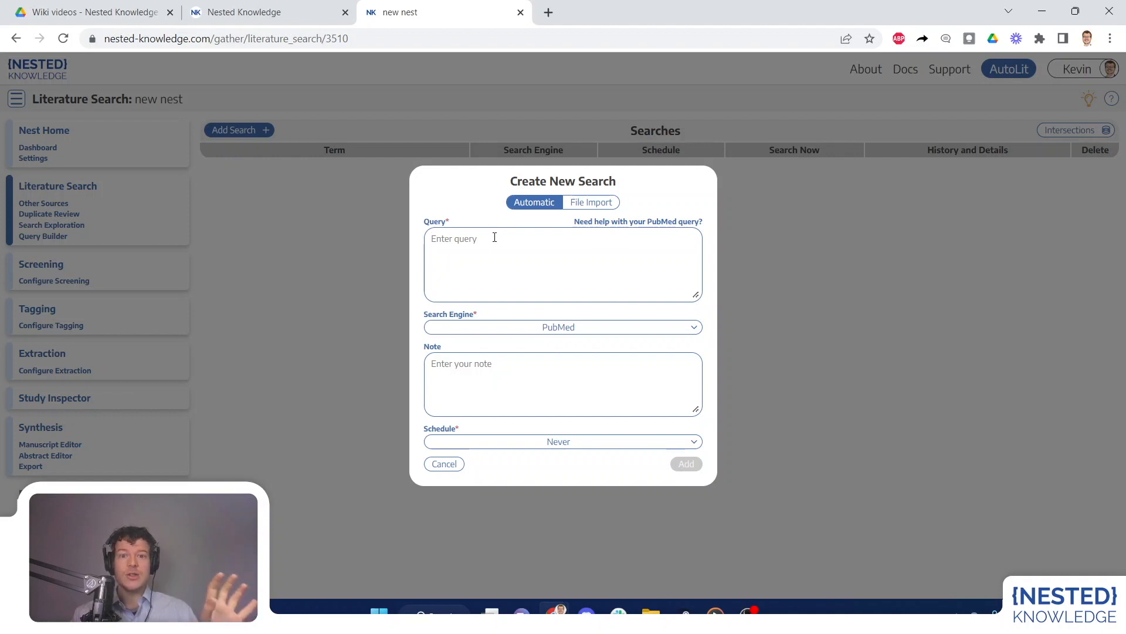
{"action": "left_click", "coordinate": [592, 202]}
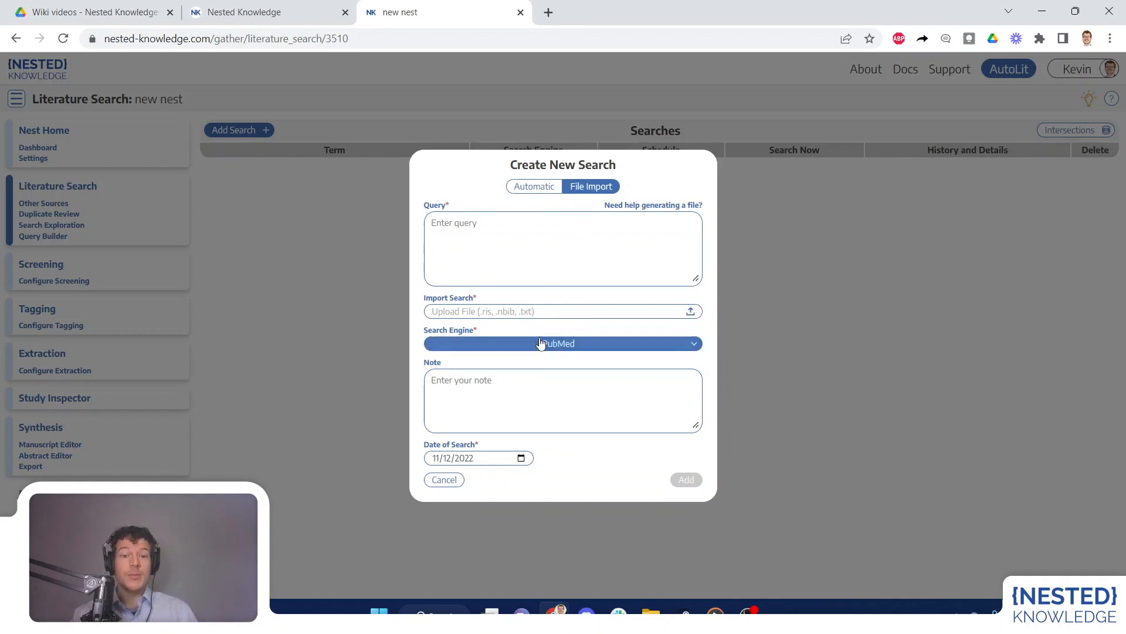
Step: Toggle between File Import and Automatic, ending on Automatic with PubMed as the engine
{"action": "left_click", "coordinate": [563, 343]}
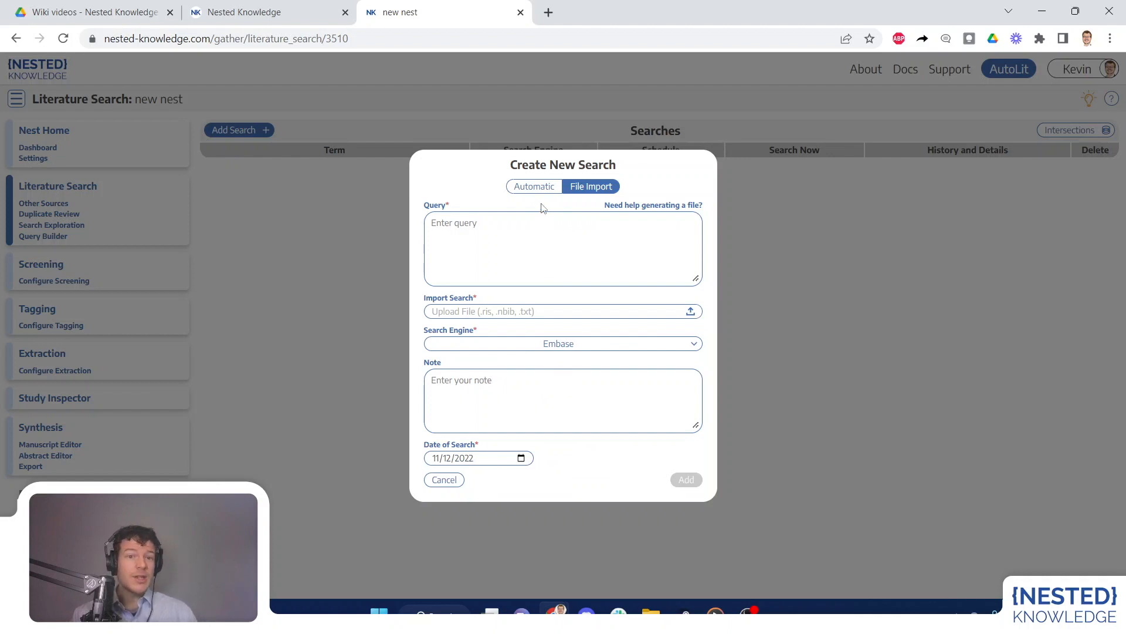
{"action": "left_click", "coordinate": [533, 202]}
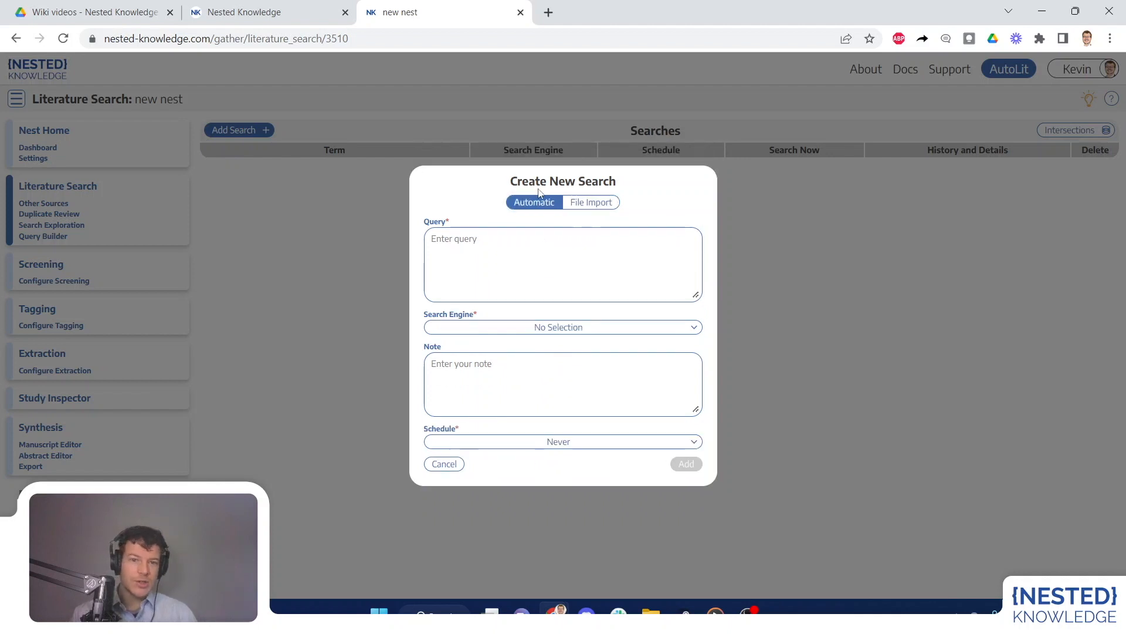
{"action": "left_click", "coordinate": [592, 202]}
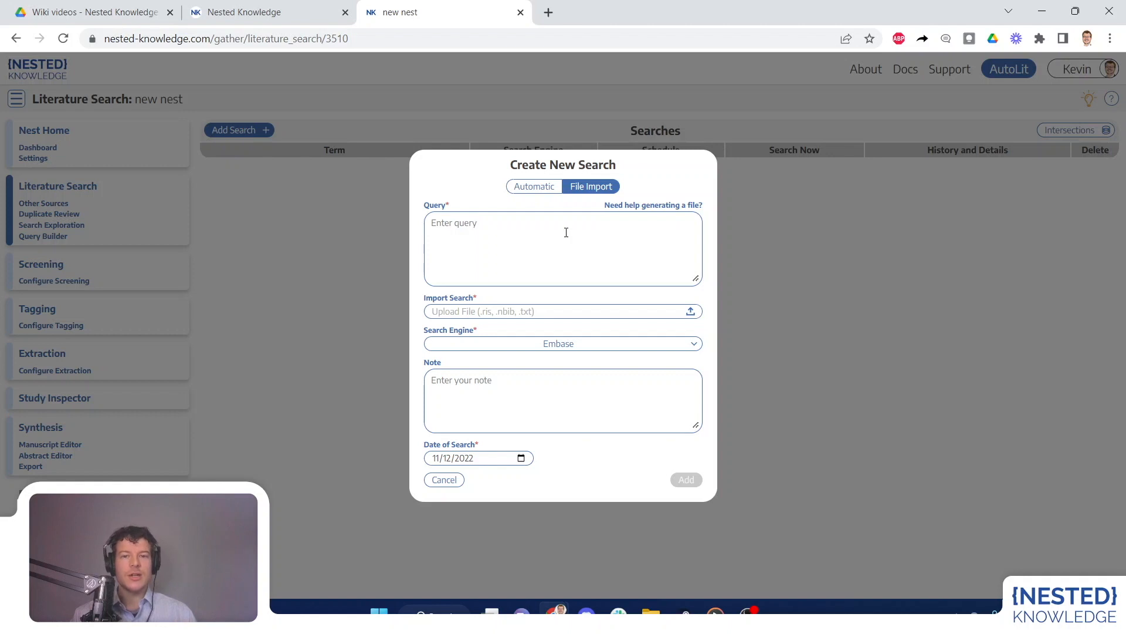
{"action": "left_click", "coordinate": [533, 186]}
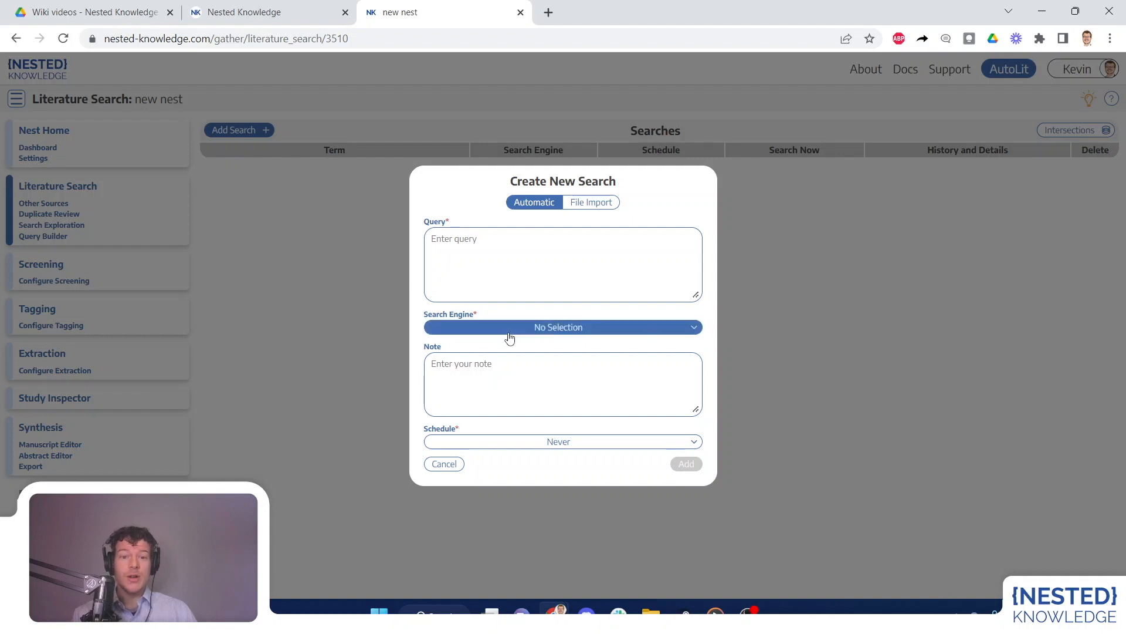
{"action": "left_click", "coordinate": [563, 327]}
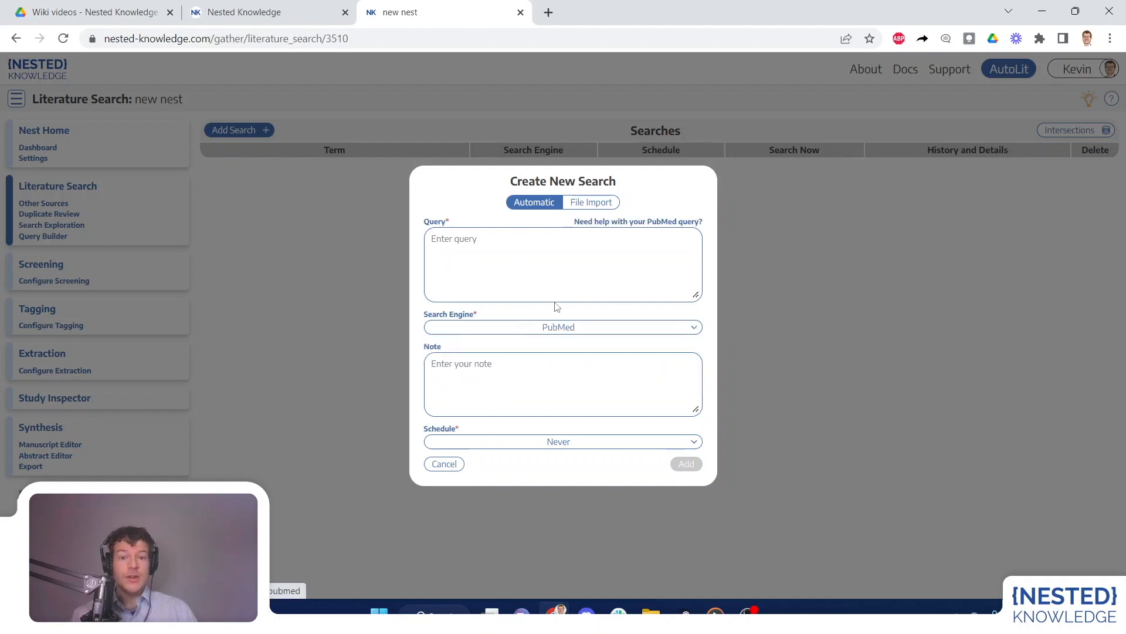
{"action": "mouse_move", "coordinate": [628, 228]}
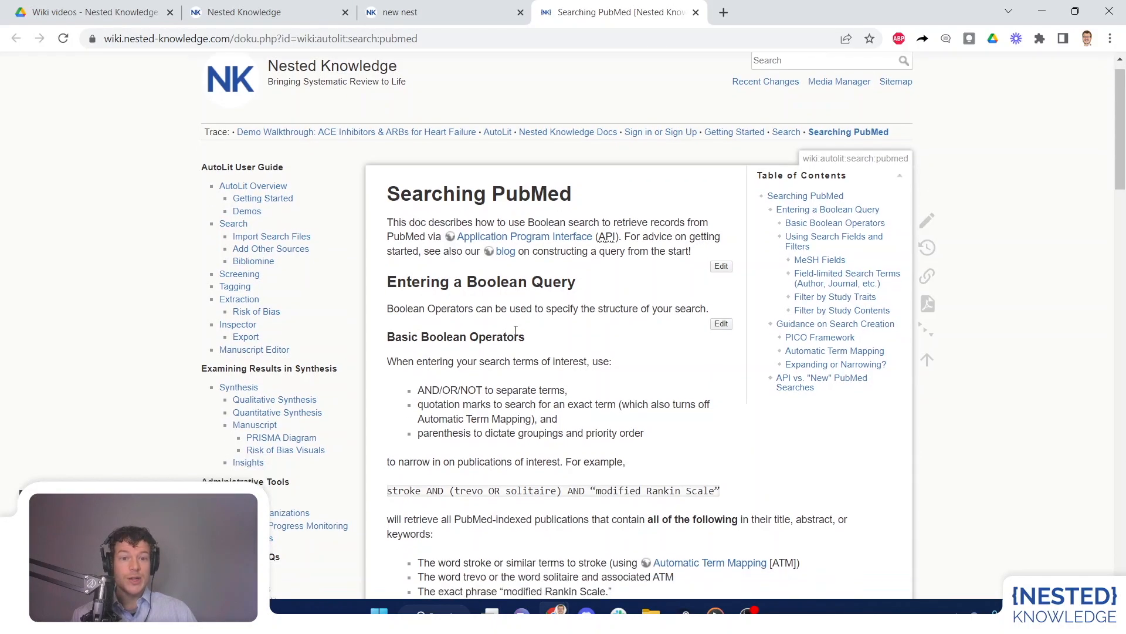
Step: Scroll through the Searching PubMed wiki guide
{"action": "scroll", "scroll_direction": "down", "scroll_amount": 3}
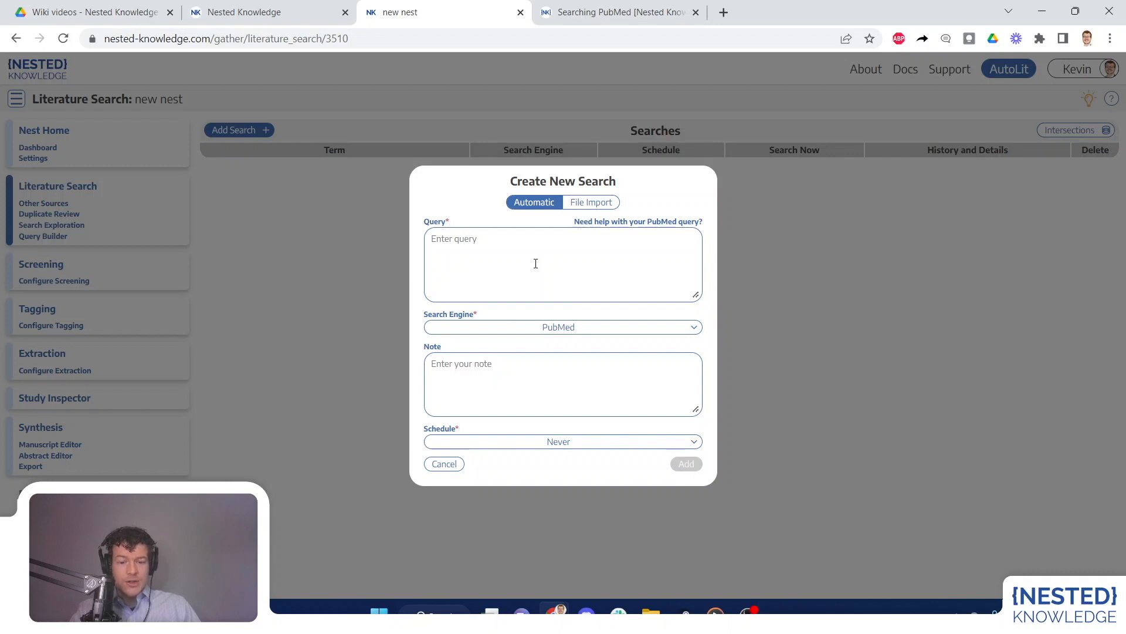
Step: Enter the query 'basilar AND stroke AND (thrombolysis OR thrombectomy)'
{"action": "type", "text": "basilar AND"}
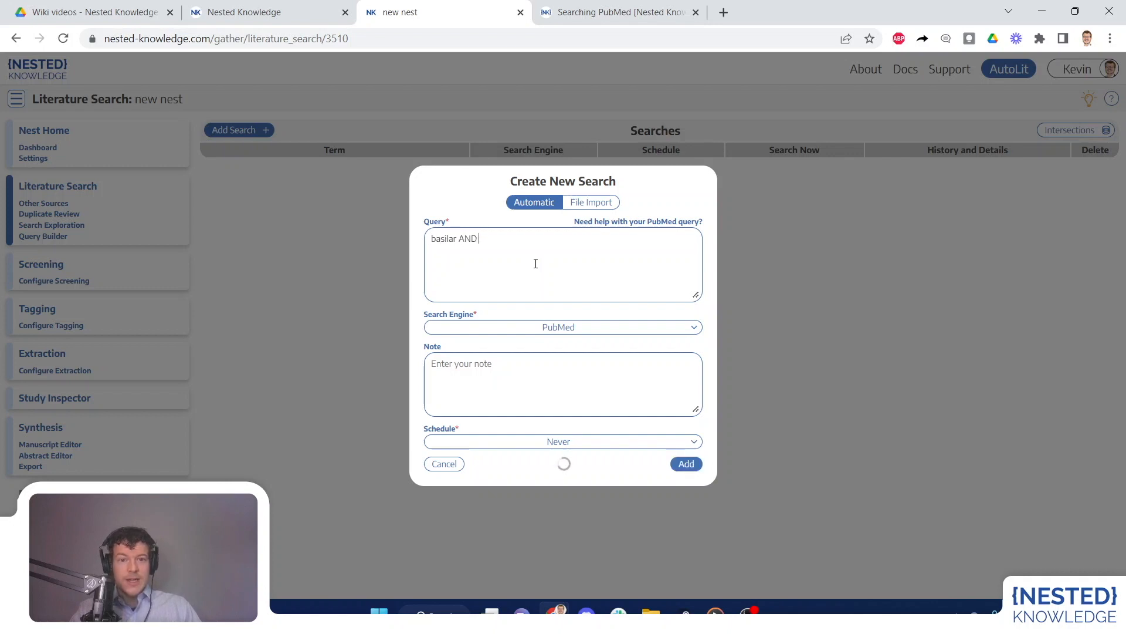
{"action": "type", "text": "stroke AND"}
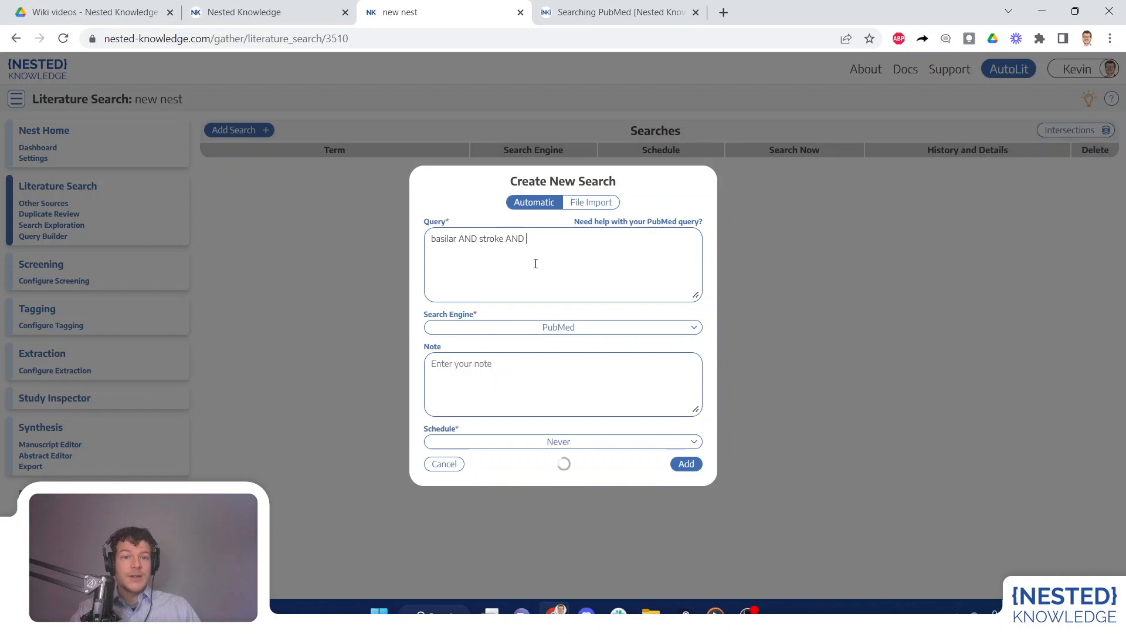
{"action": "type", "text": "(thromb"}
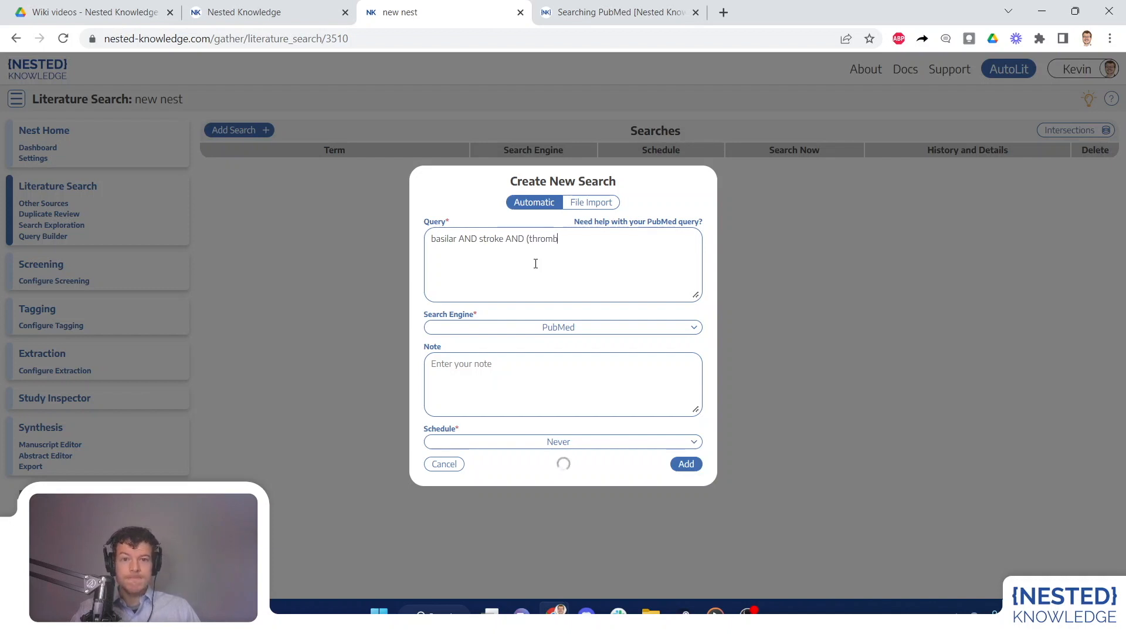
{"action": "type", "text": "olysis OR thrombectomy"}
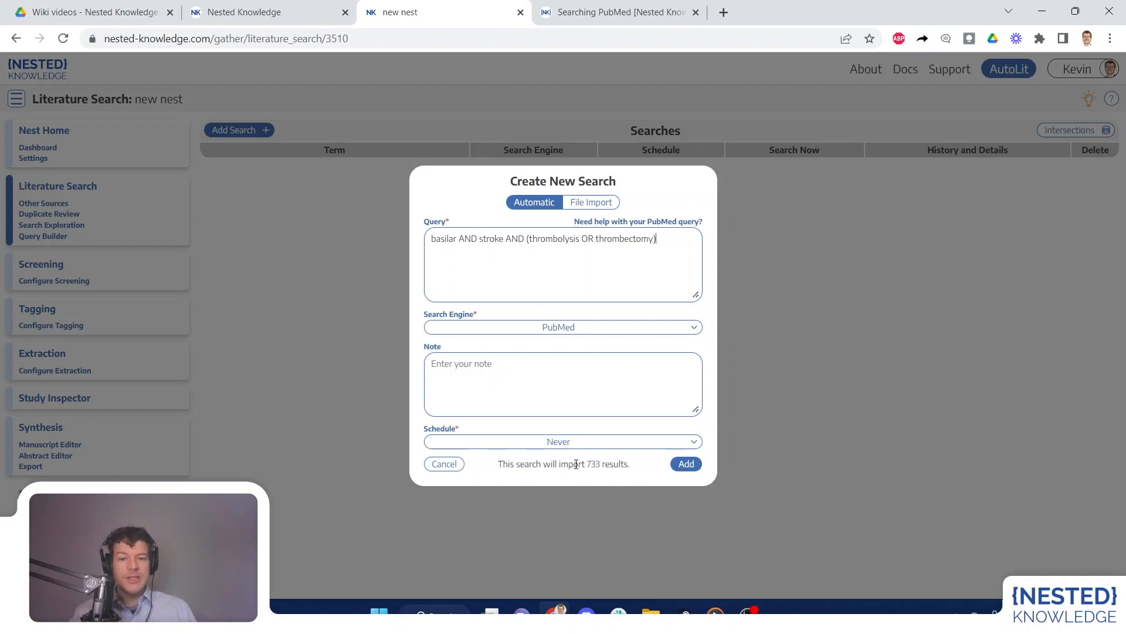
Step: Add a 'Preliminary search for Basilar…' note, schedule it monthly, and submit the search
{"action": "triple_click", "coordinate": [563, 463]}
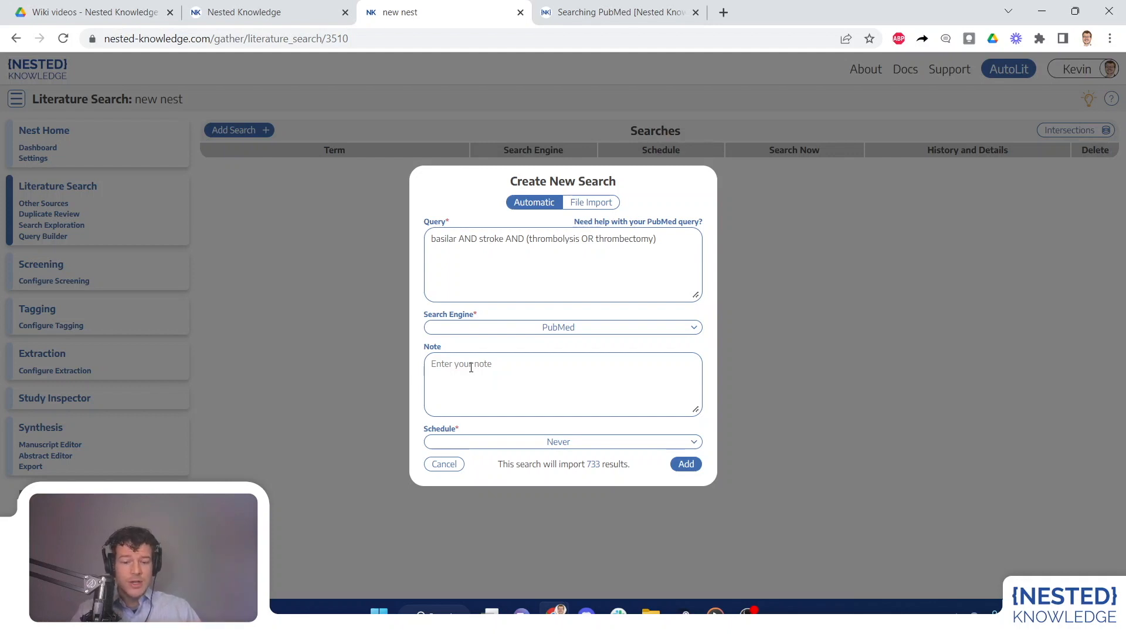
{"action": "type", "text": "Preliminary"}
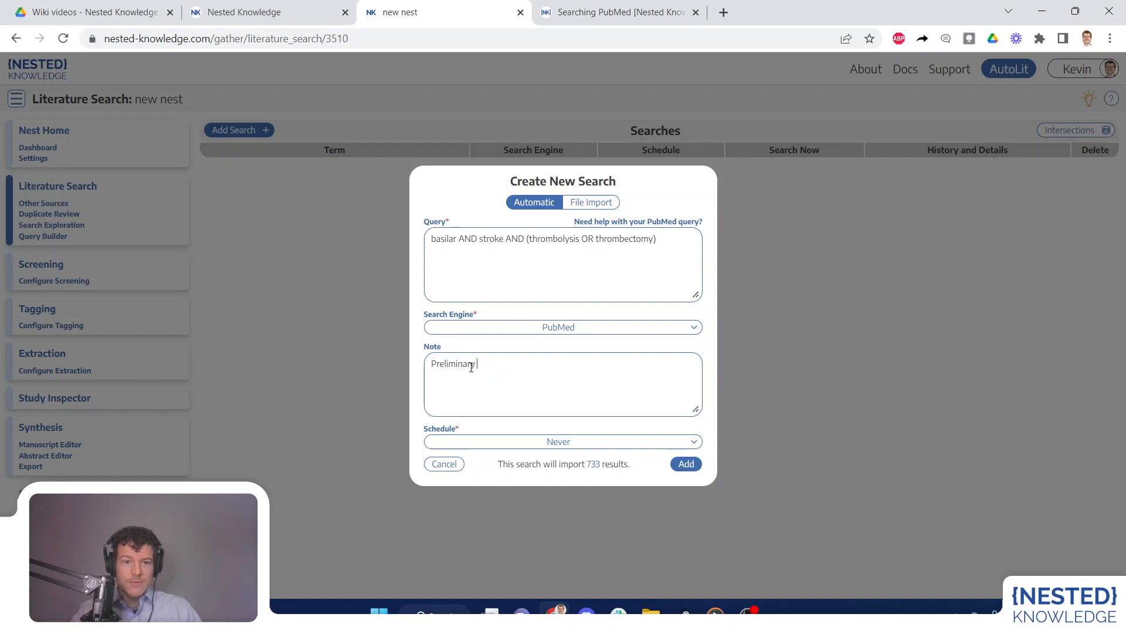
{"action": "type", "text": "search for Basilar Artery Stroke"}
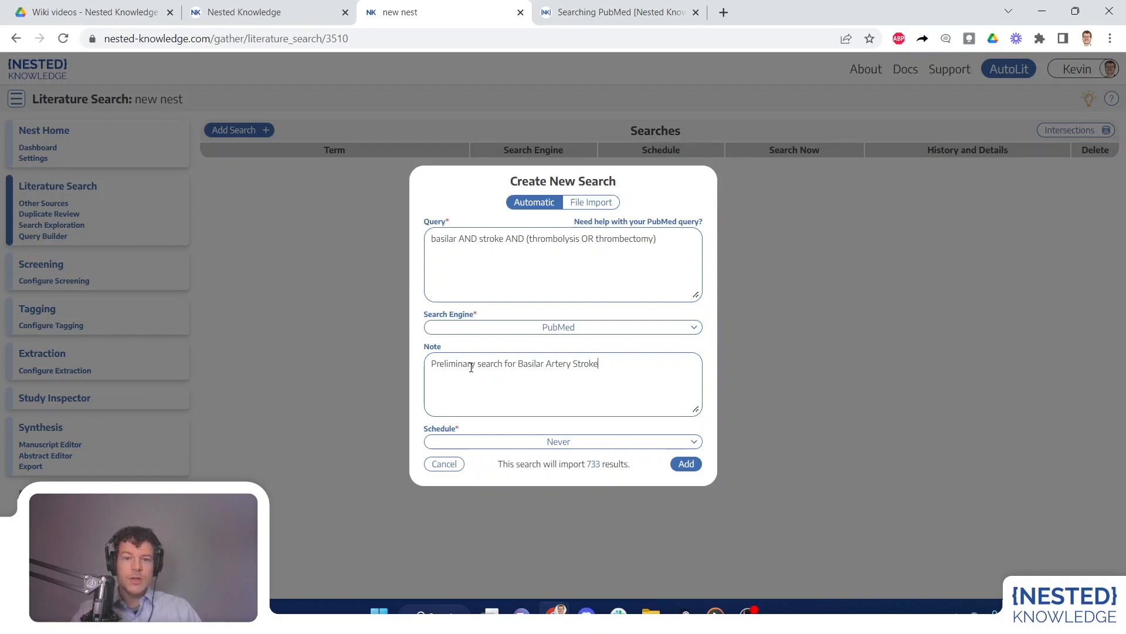
{"action": "left_click", "coordinate": [562, 441]}
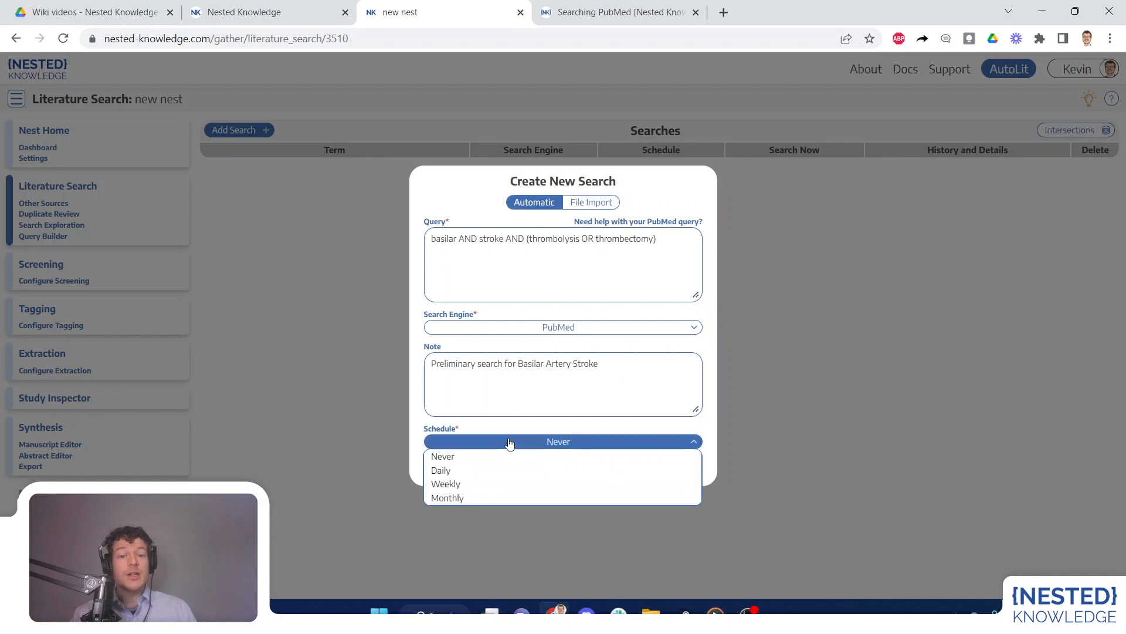
{"action": "mouse_move", "coordinate": [500, 484]}
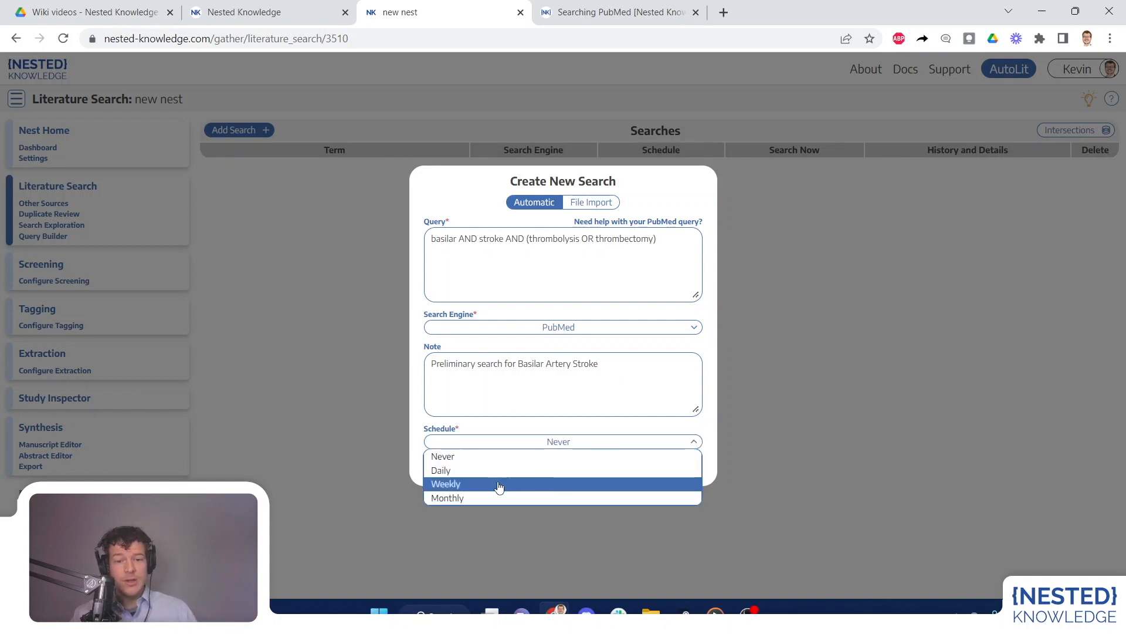
{"action": "left_click", "coordinate": [447, 497]}
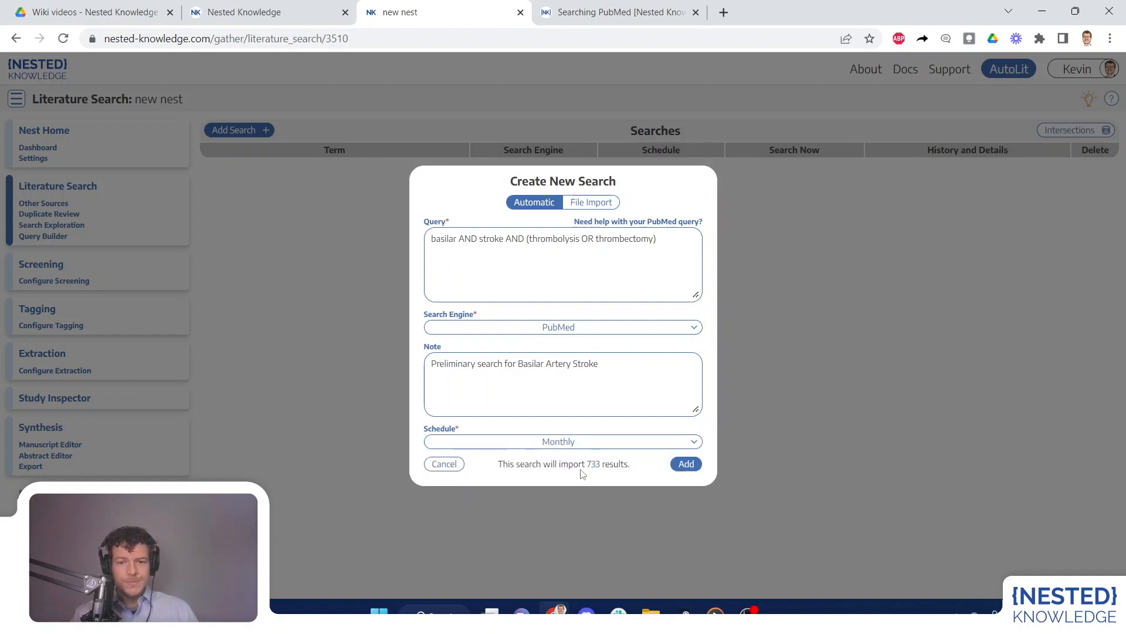
{"action": "left_click", "coordinate": [685, 464]}
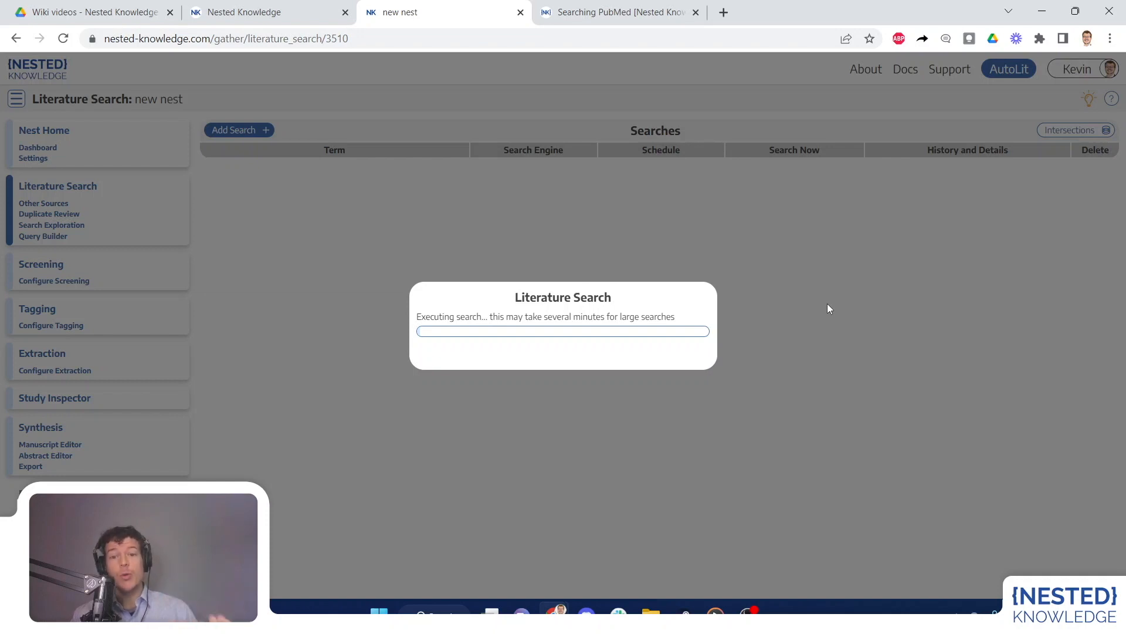
{"action": "mouse_move", "coordinate": [839, 304]}
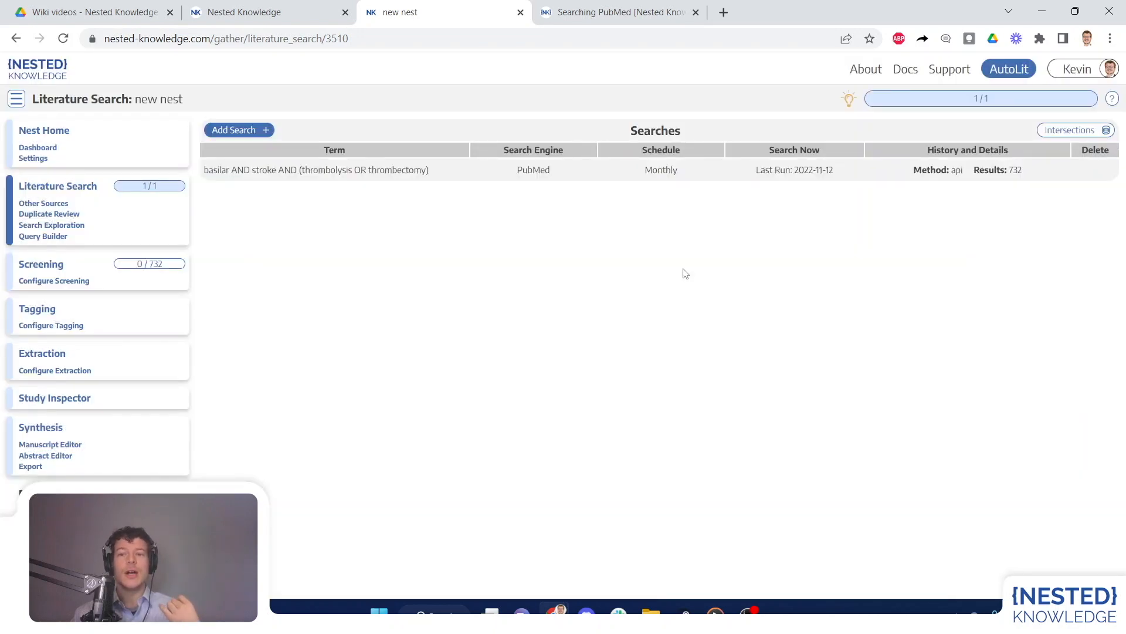
{"action": "mouse_move", "coordinate": [623, 230]}
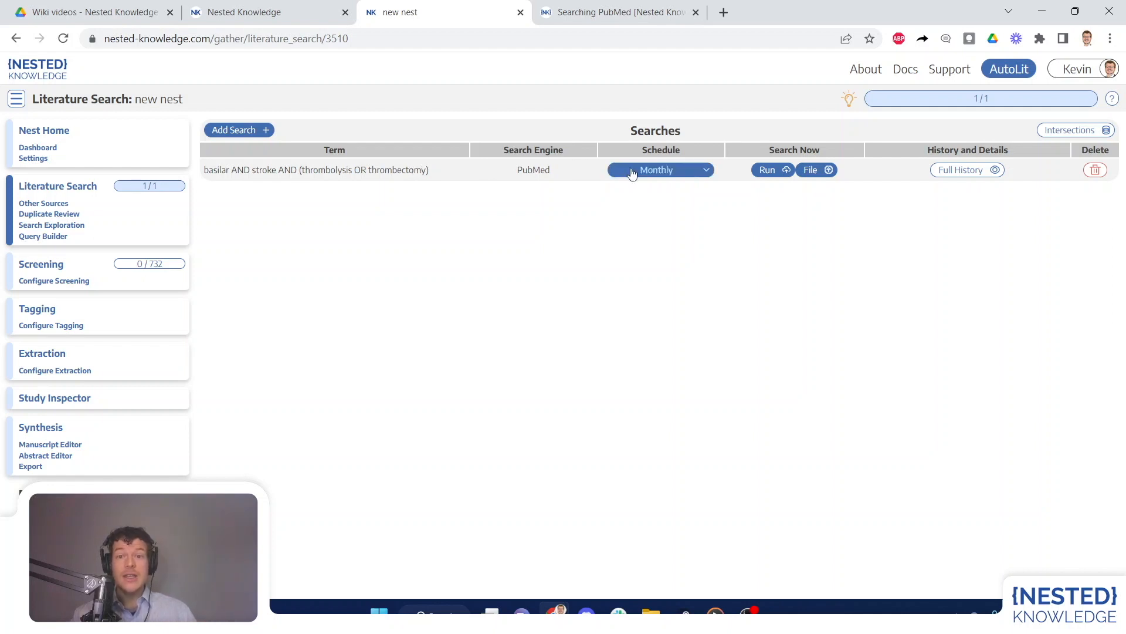
Step: Open the basilar stroke search's Full History details
{"action": "left_click", "coordinate": [659, 169]}
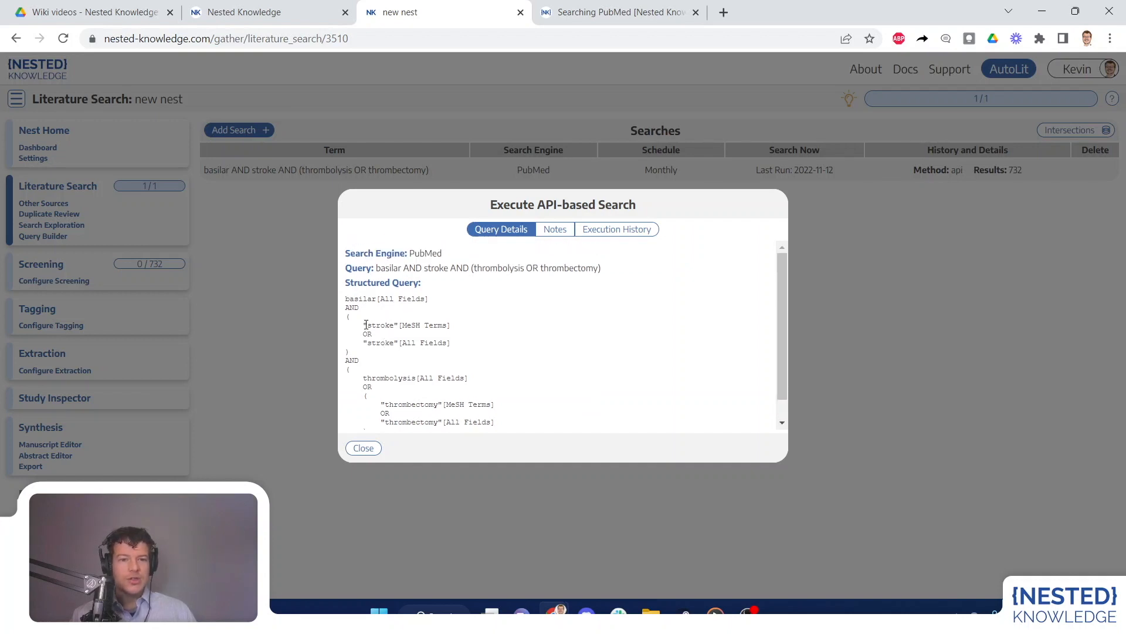
Step: Highlight a stroke query term, review Execution History showing 732 imported records, then close
{"action": "double_click", "coordinate": [406, 325]}
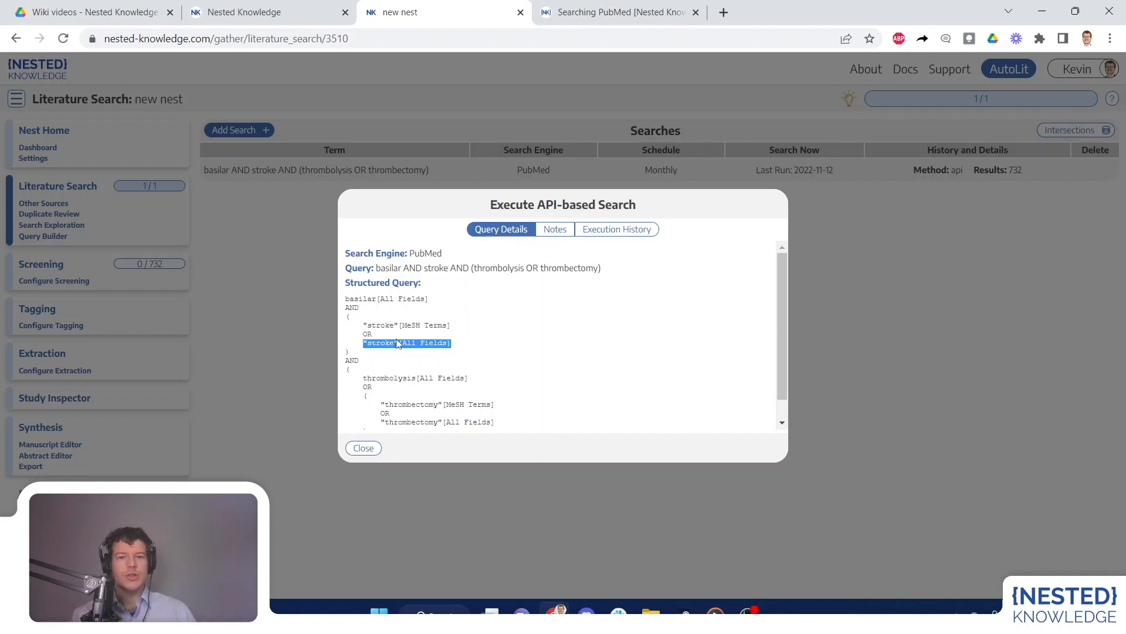
{"action": "left_click", "coordinate": [616, 228]}
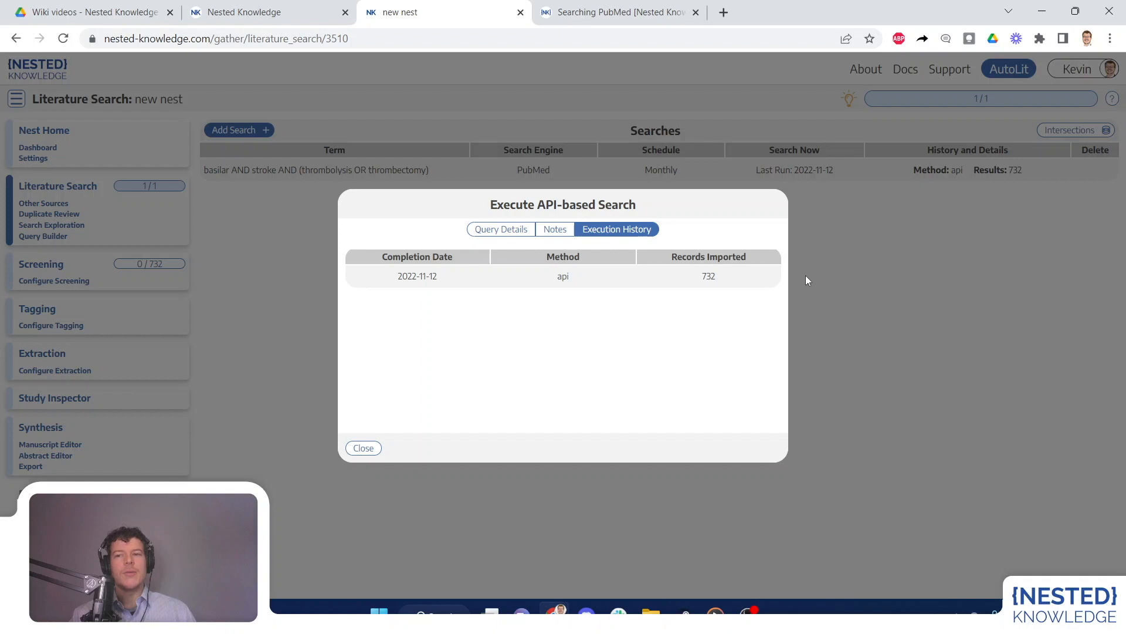
{"action": "mouse_move", "coordinate": [841, 232]}
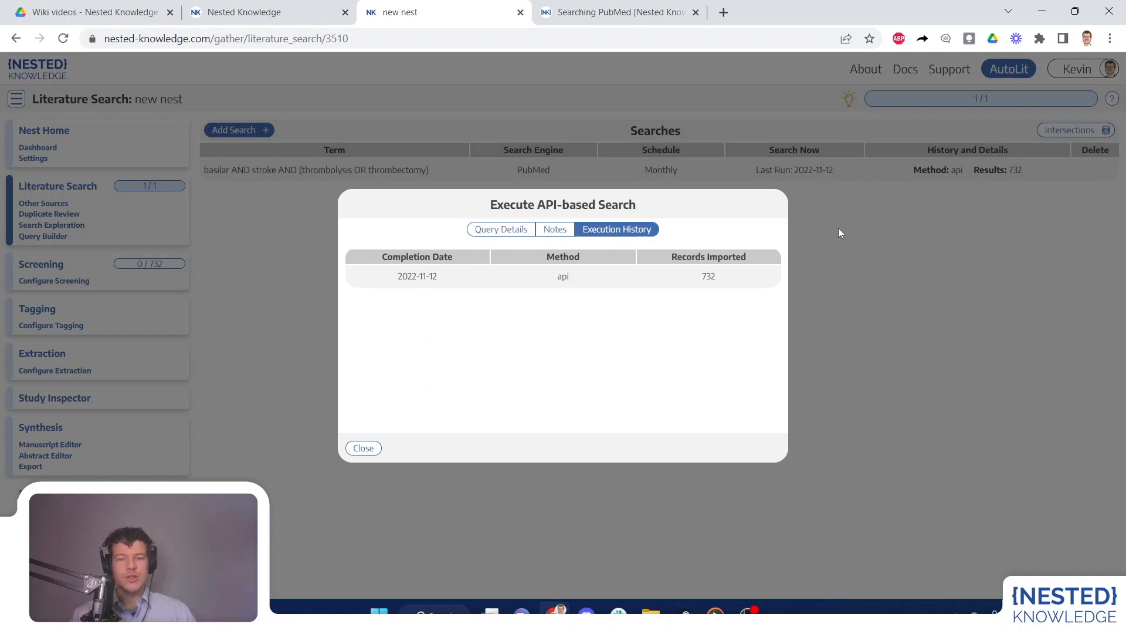
{"action": "left_click", "coordinate": [363, 448]}
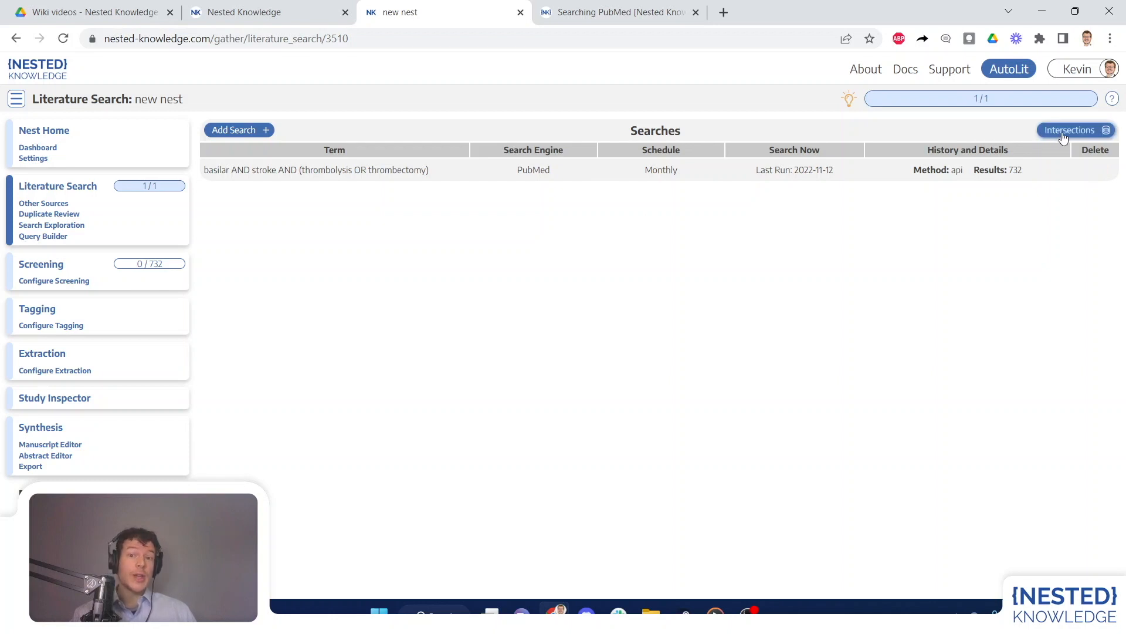
{"action": "left_click", "coordinate": [1069, 130]}
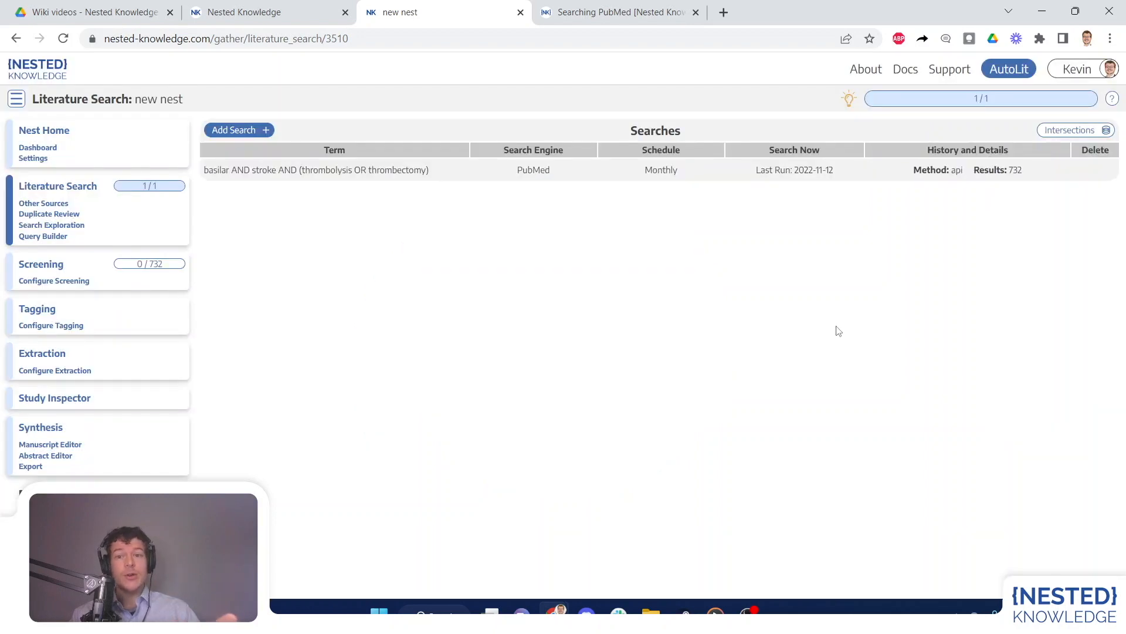
{"action": "mouse_move", "coordinate": [757, 278]}
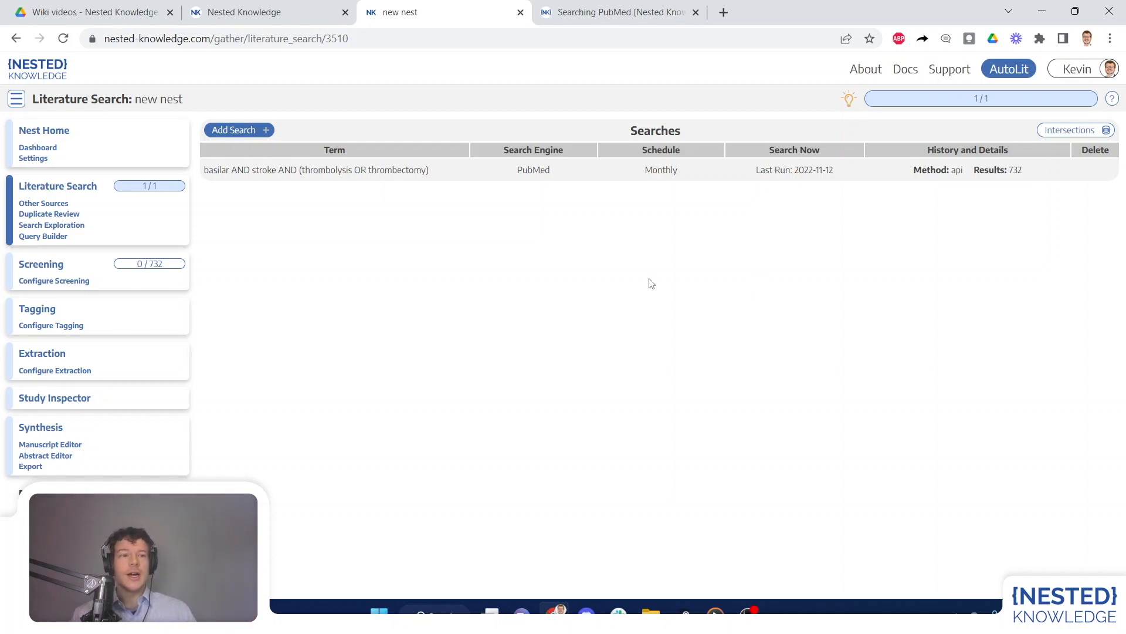
{"action": "mouse_move", "coordinate": [462, 241]}
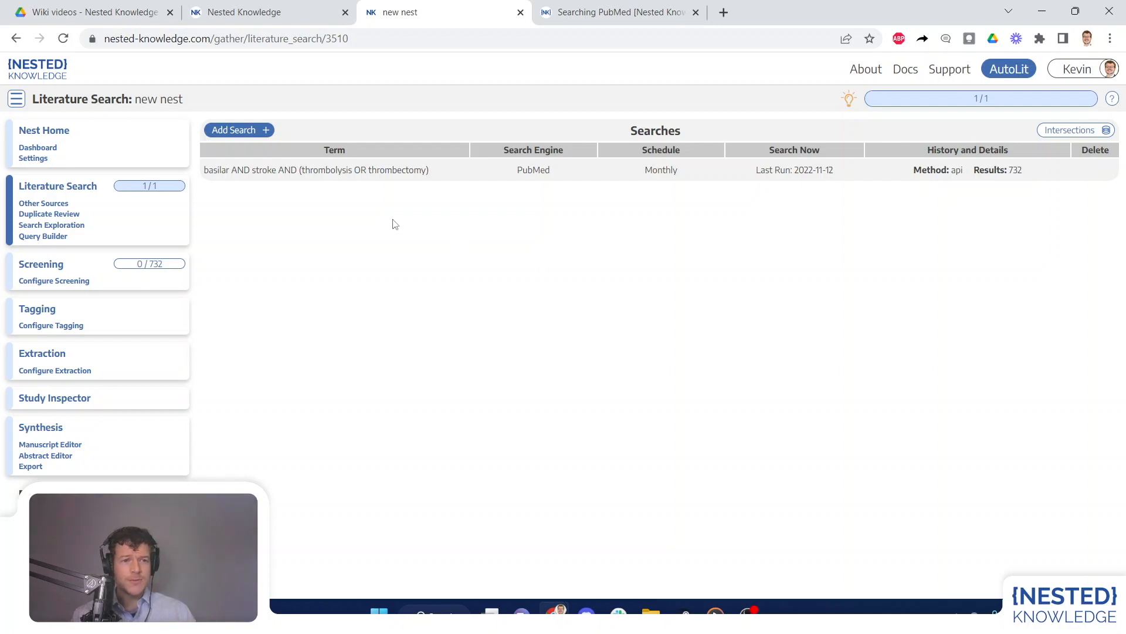
{"action": "mouse_move", "coordinate": [322, 266]}
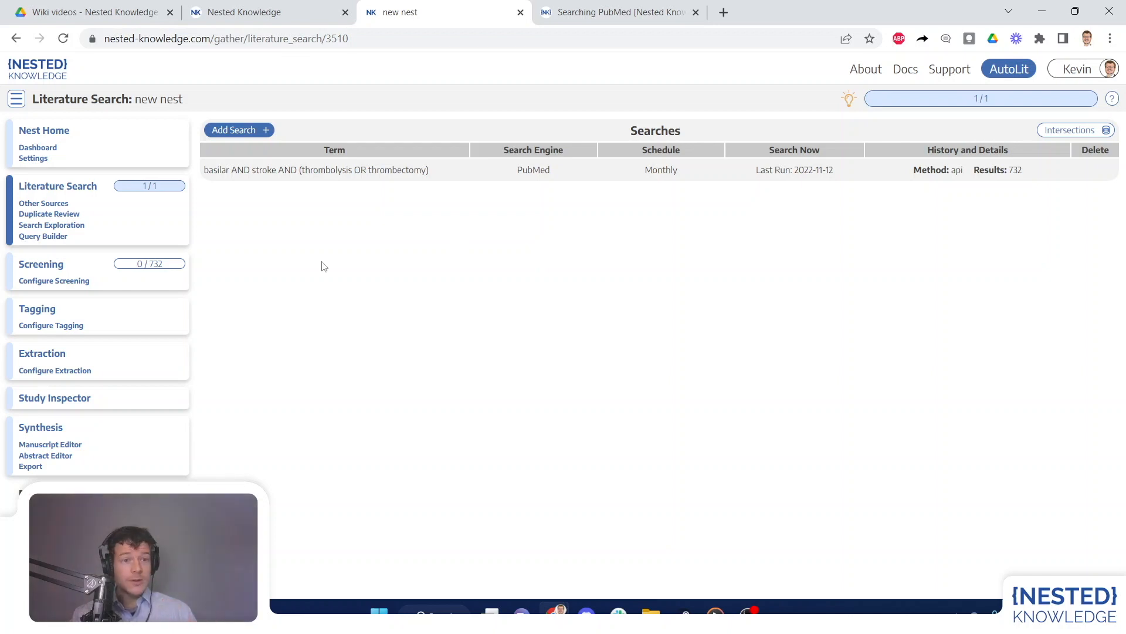
{"action": "mouse_move", "coordinate": [83, 230]}
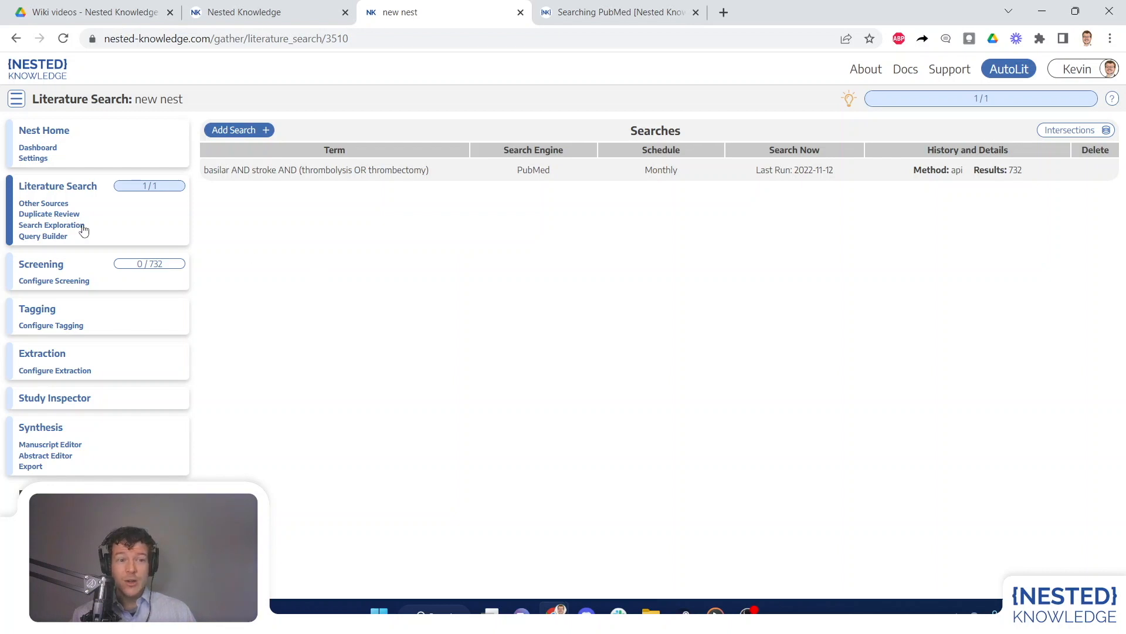
Step: In Search Exploration's PICO detail, enter basilar and add thrombolysis as an Intervention
{"action": "left_click", "coordinate": [51, 225]}
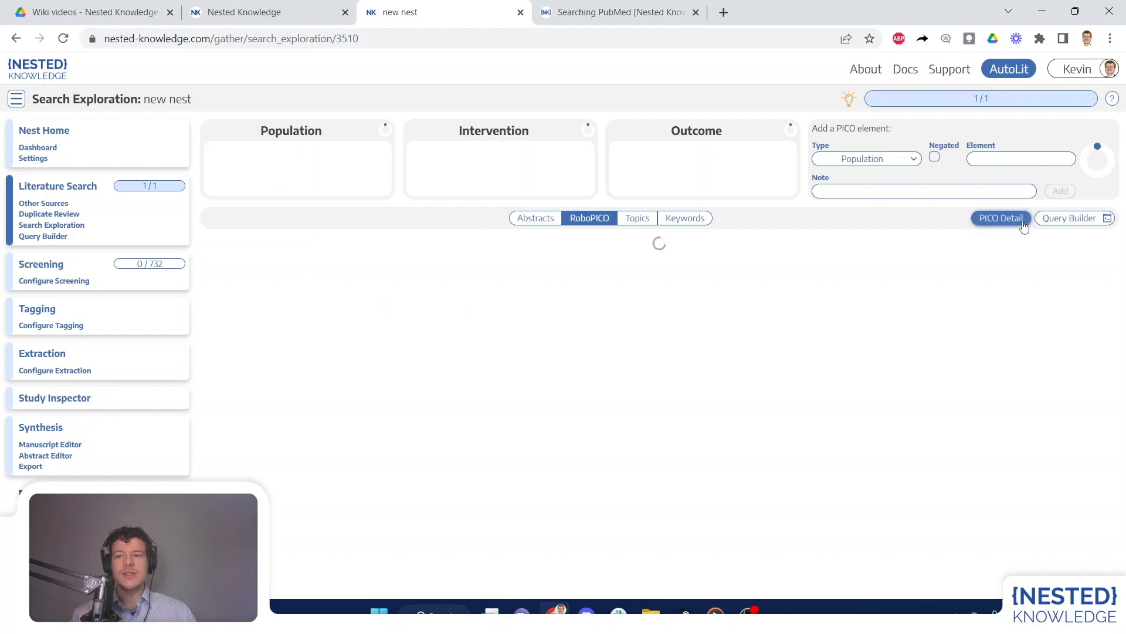
{"action": "left_click", "coordinate": [999, 218]}
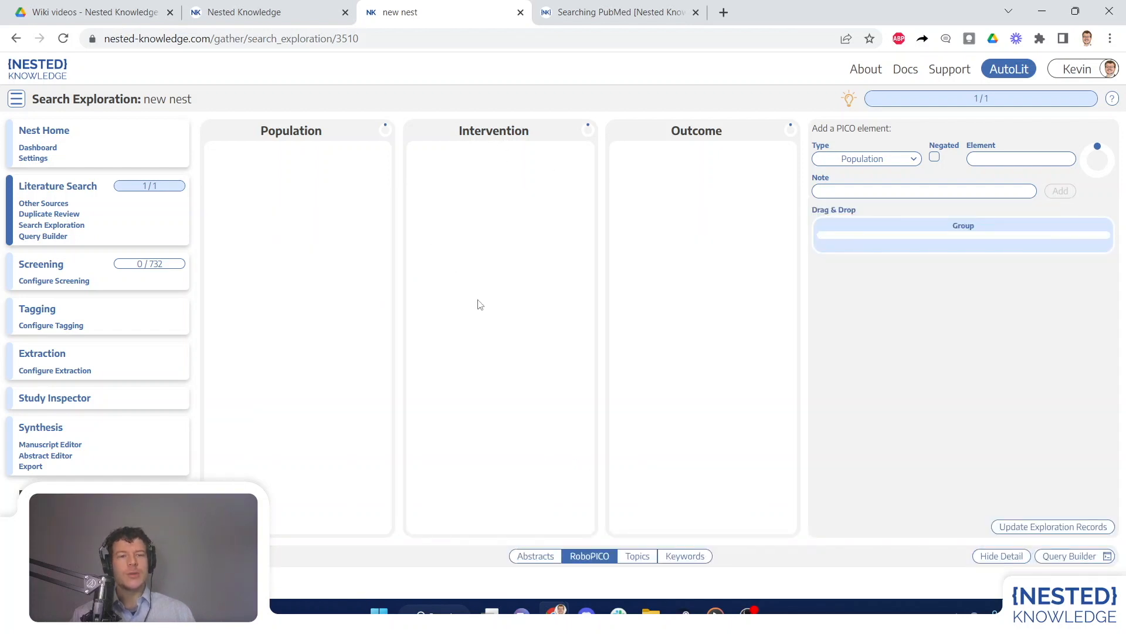
{"action": "left_click", "coordinate": [1020, 159]}
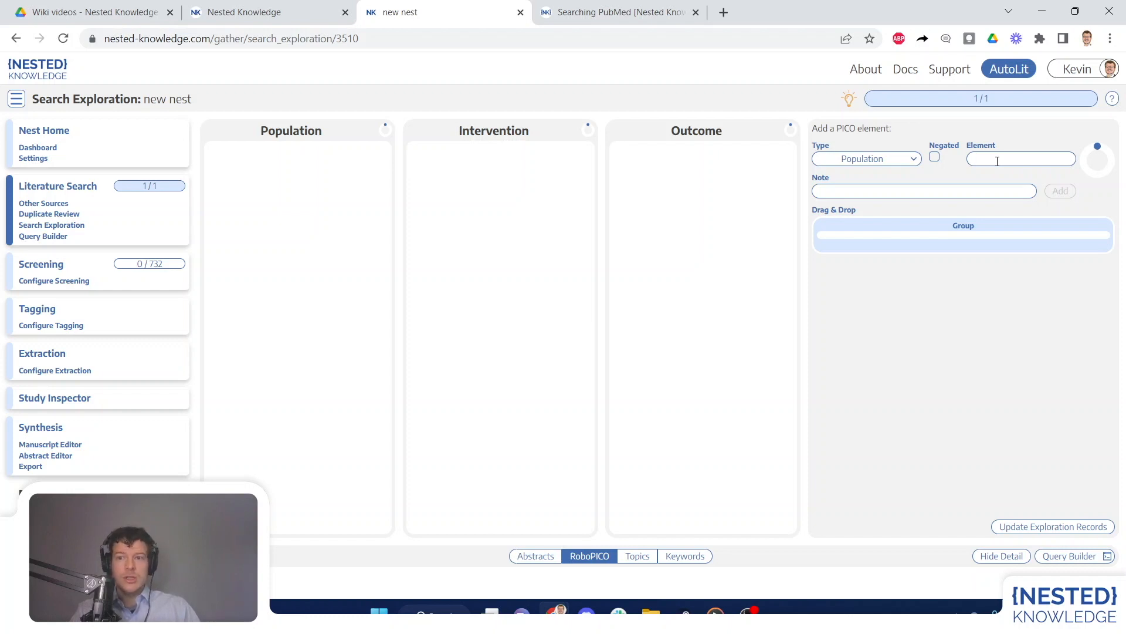
{"action": "type", "text": "basilar"}
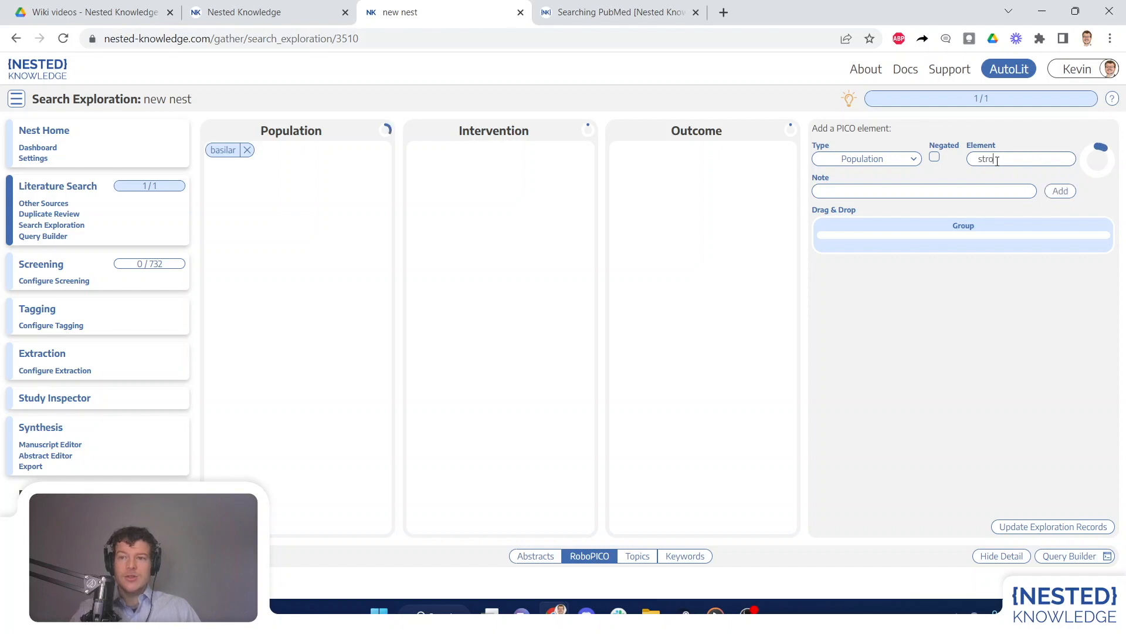
{"action": "left_click", "coordinate": [1060, 190]}
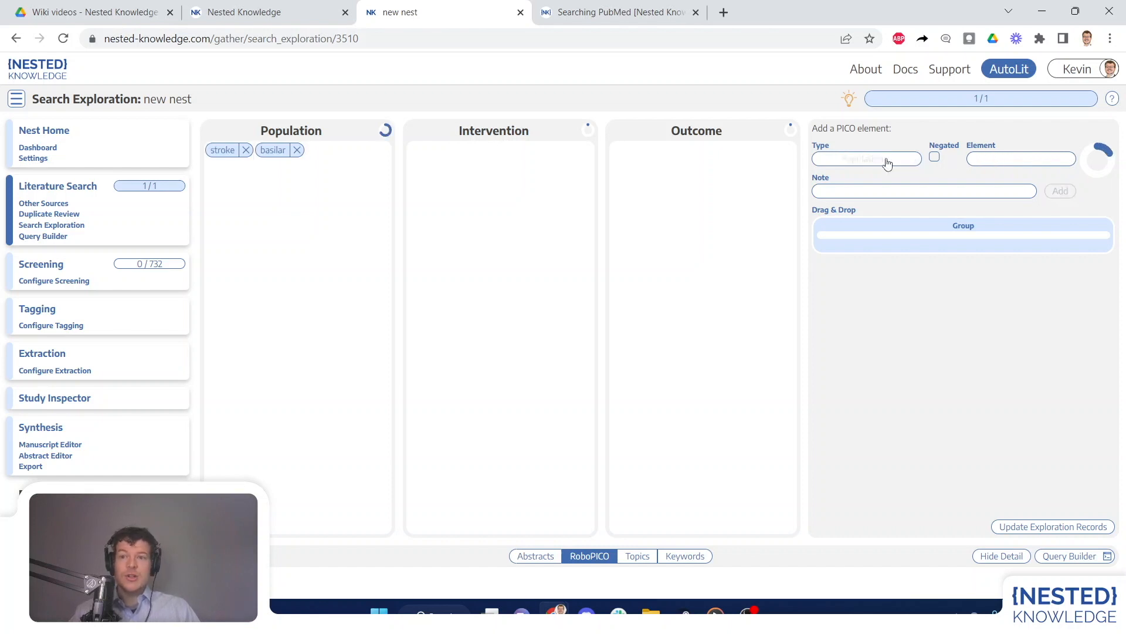
{"action": "type", "text": "th"}
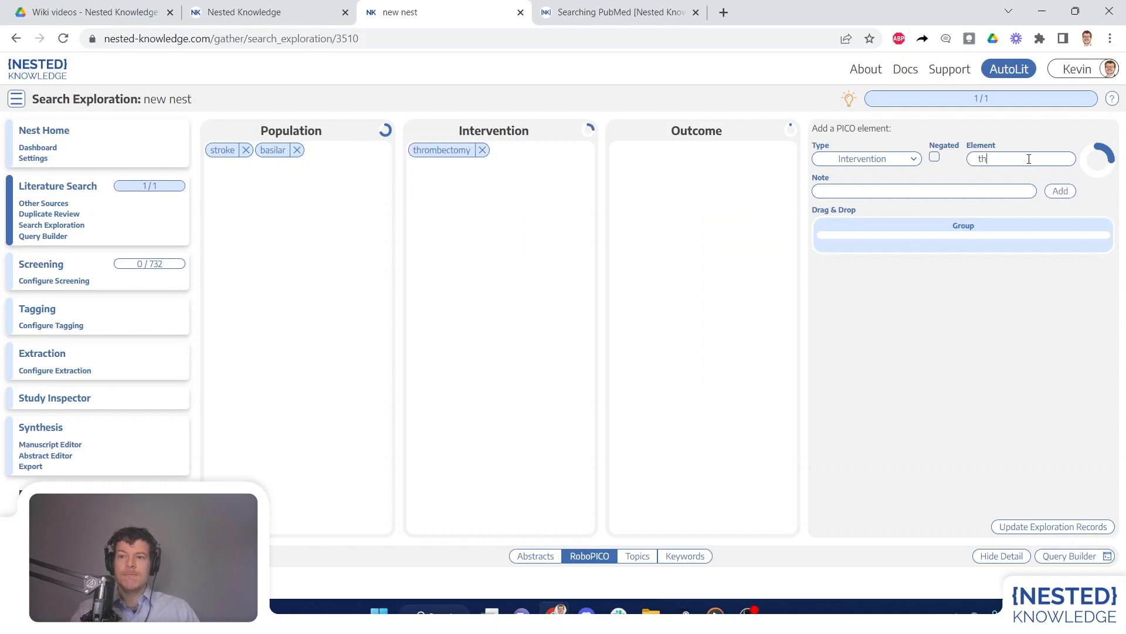
{"action": "left_click", "coordinate": [1060, 190]}
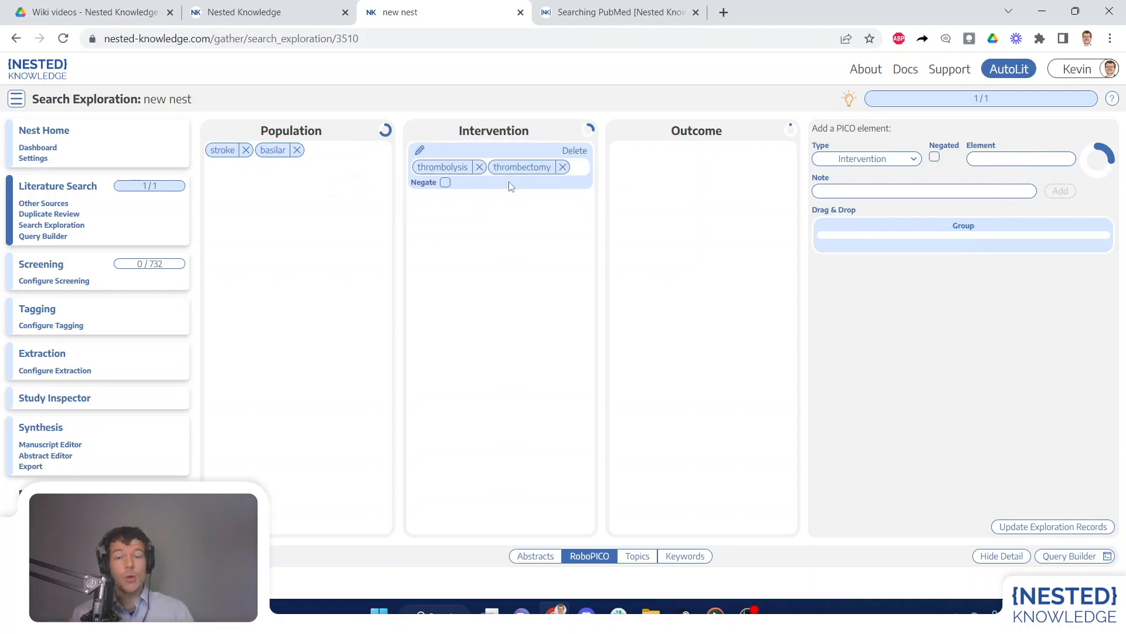
{"action": "mouse_move", "coordinate": [978, 473]}
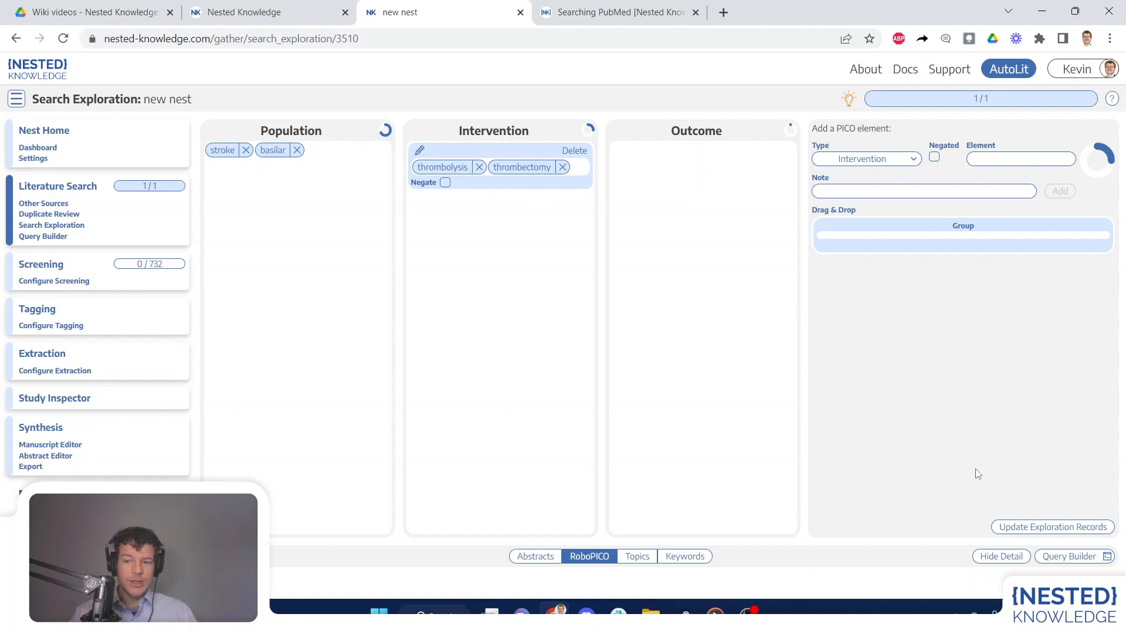
{"action": "mouse_move", "coordinate": [1045, 478]}
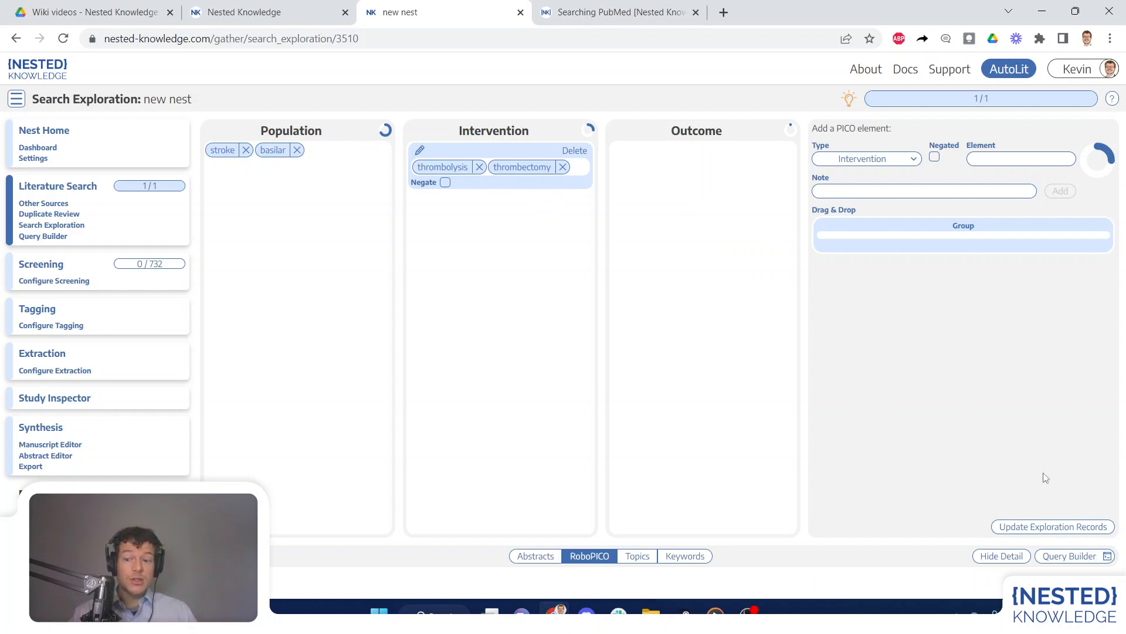
Step: Run the PICO-built PubMed query to update the exploration records
{"action": "left_click", "coordinate": [1052, 527]}
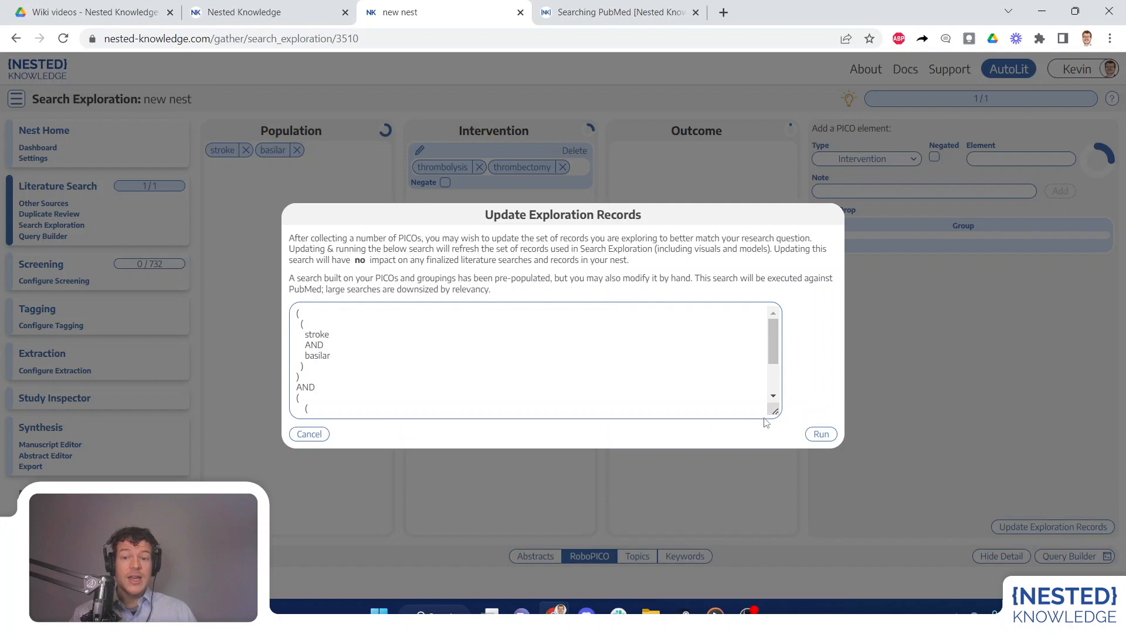
{"action": "left_click", "coordinate": [820, 433]}
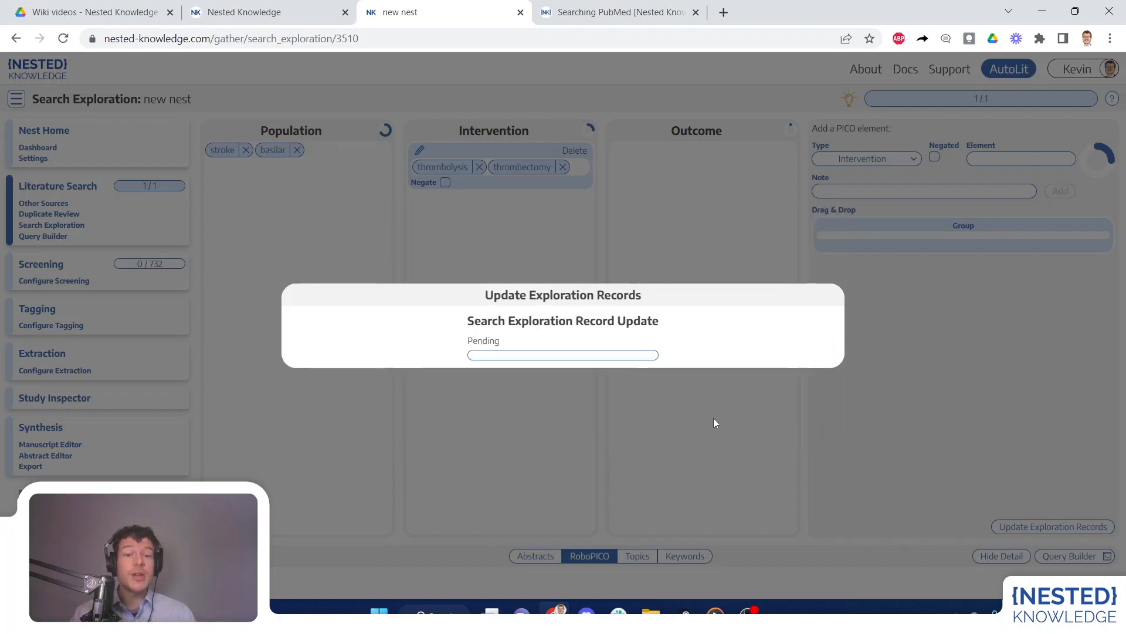
{"action": "mouse_move", "coordinate": [522, 422]}
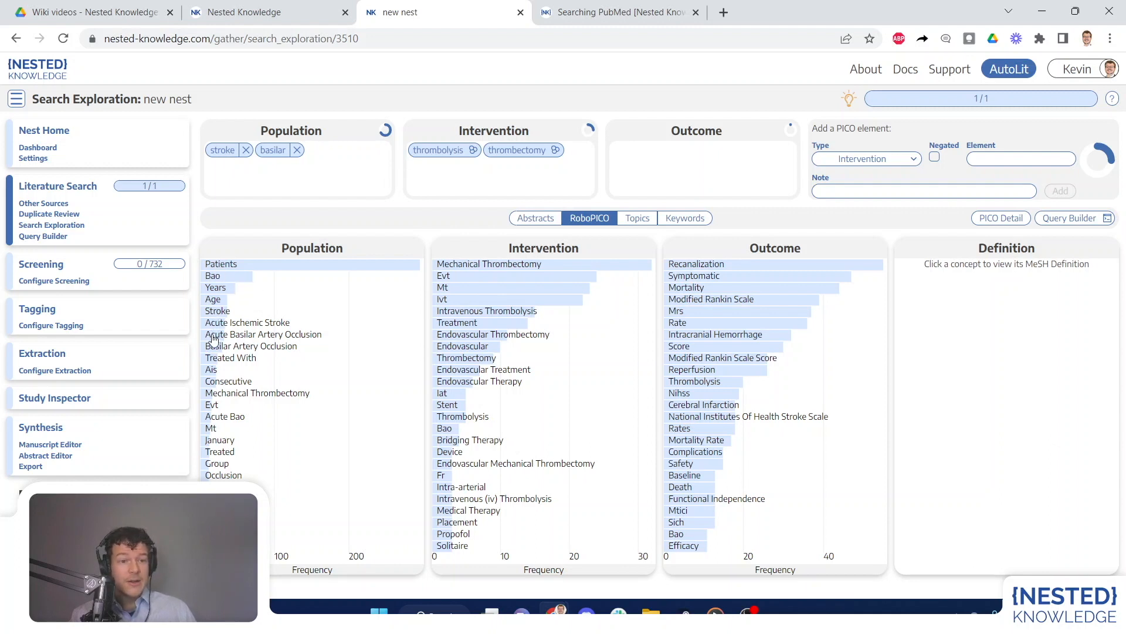
Step: From RoboPICO charts, add Acute Basilar Artery Occlusion to Population and Mortality to Outcome
{"action": "left_click", "coordinate": [263, 334]}
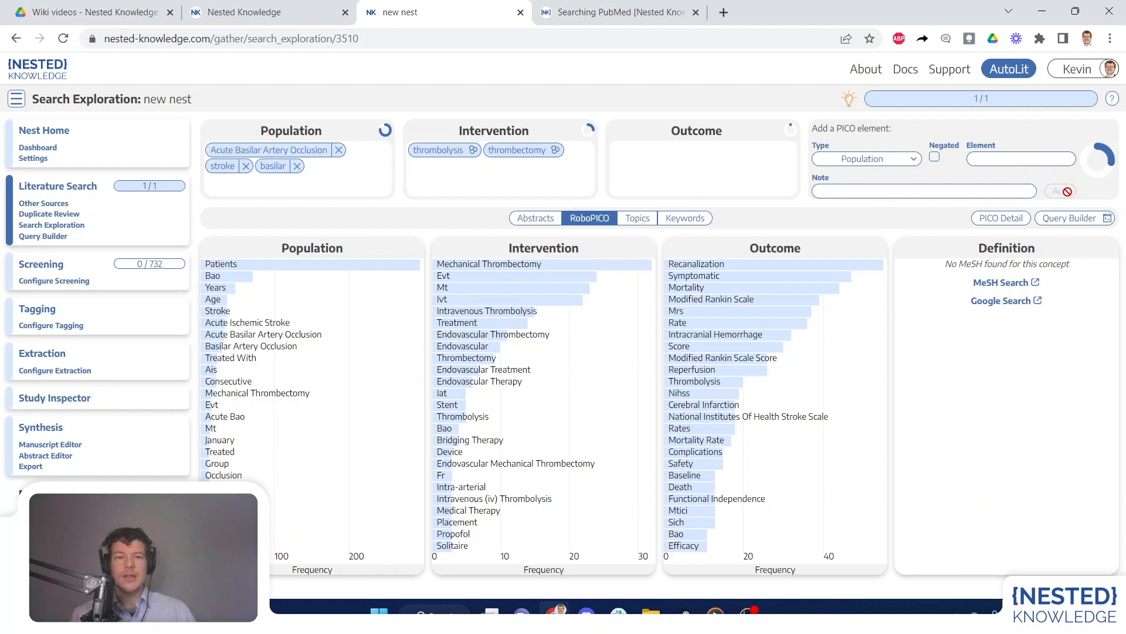
{"action": "mouse_move", "coordinate": [613, 368]}
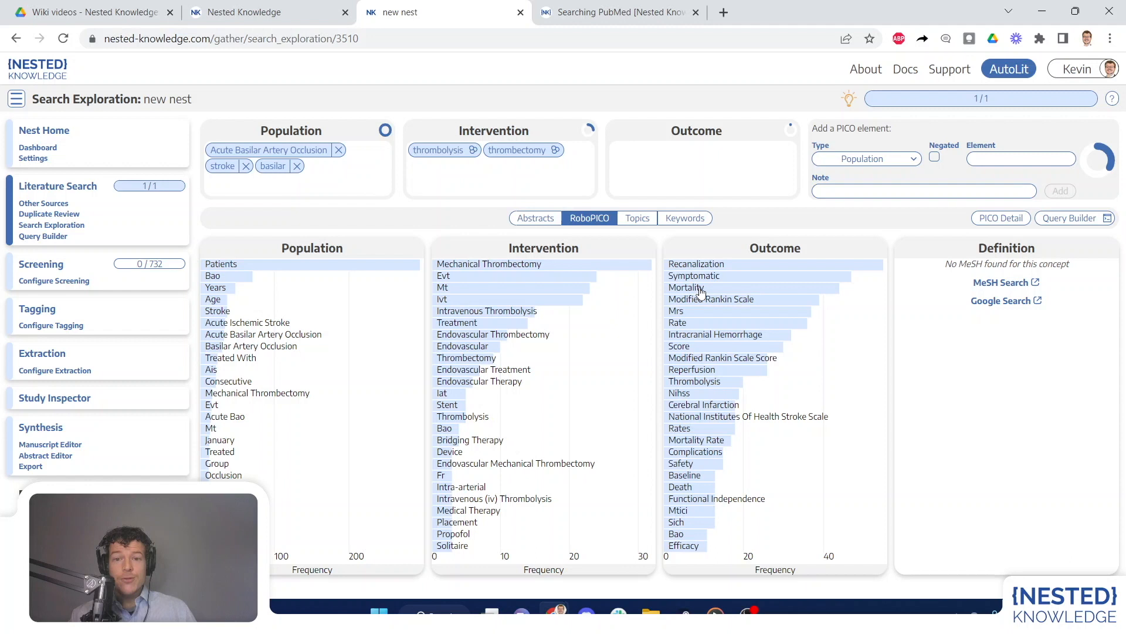
{"action": "left_click", "coordinate": [686, 287]}
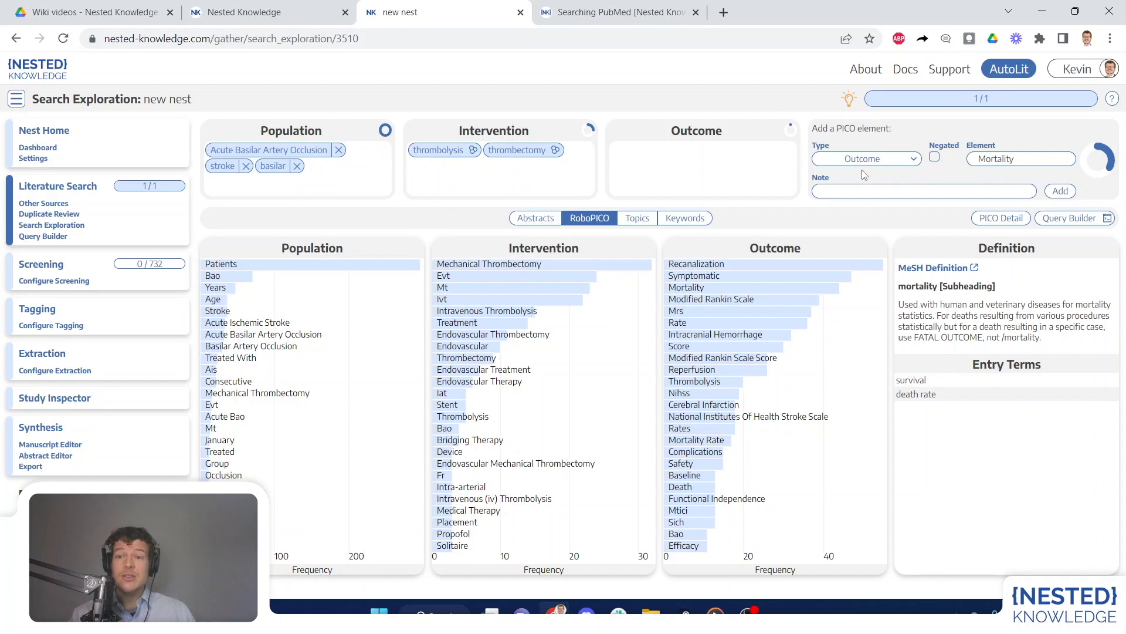
{"action": "left_click", "coordinate": [1059, 190]}
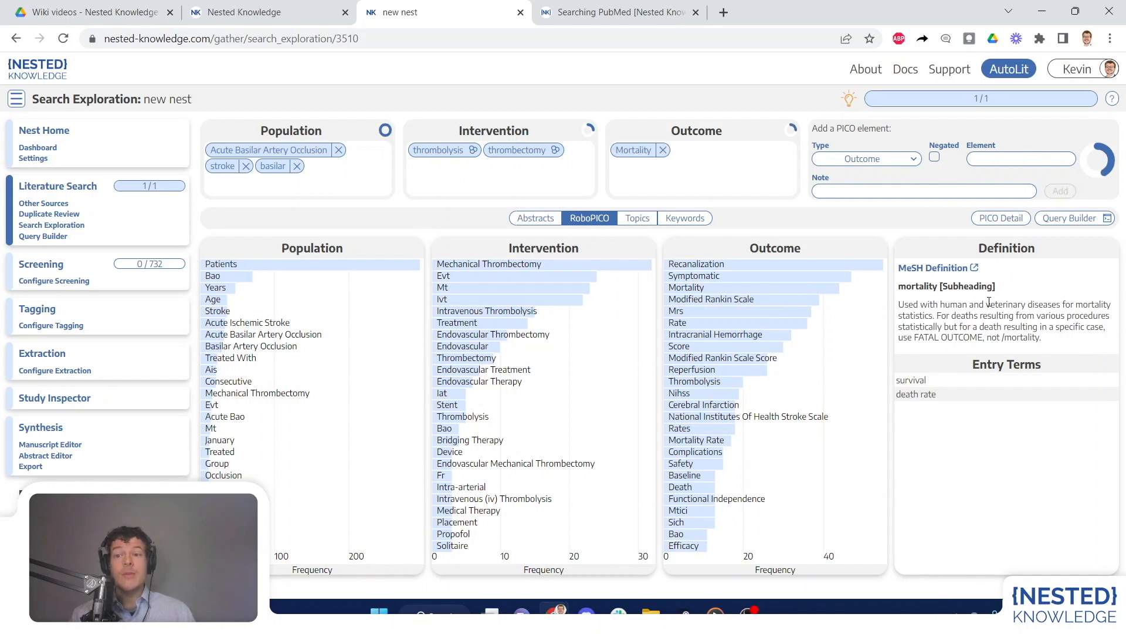
{"action": "mouse_move", "coordinate": [950, 302]}
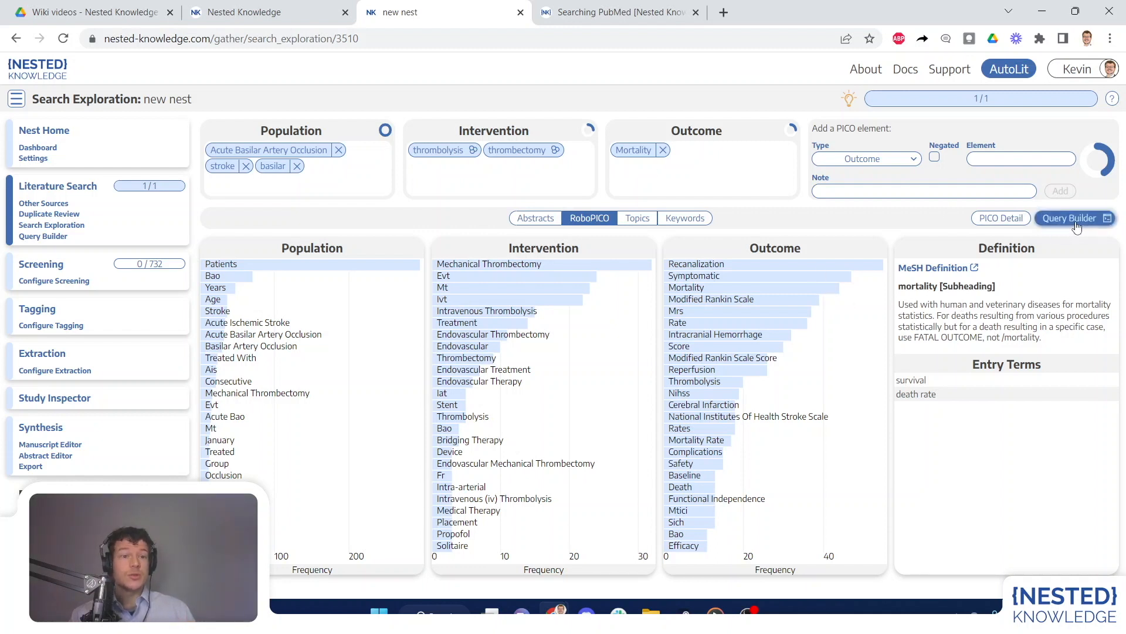
Step: Finalize the PICO-built query in Query Builder and create a PubMed literature search from it
{"action": "left_click", "coordinate": [1069, 217]}
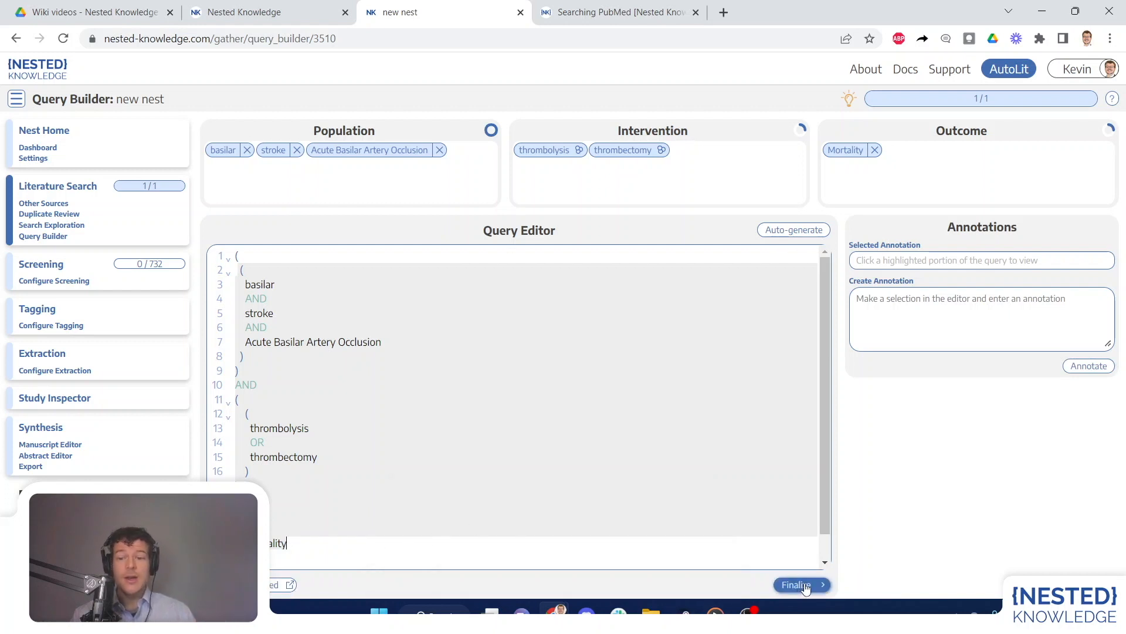
{"action": "left_click", "coordinate": [799, 584]}
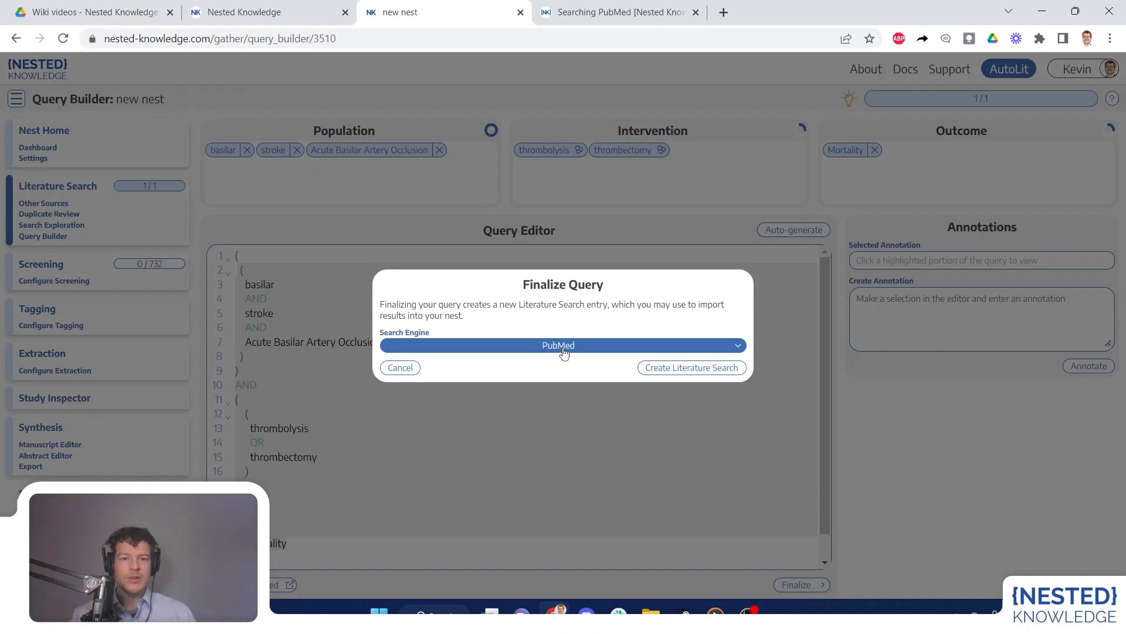
{"action": "left_click", "coordinate": [690, 367]}
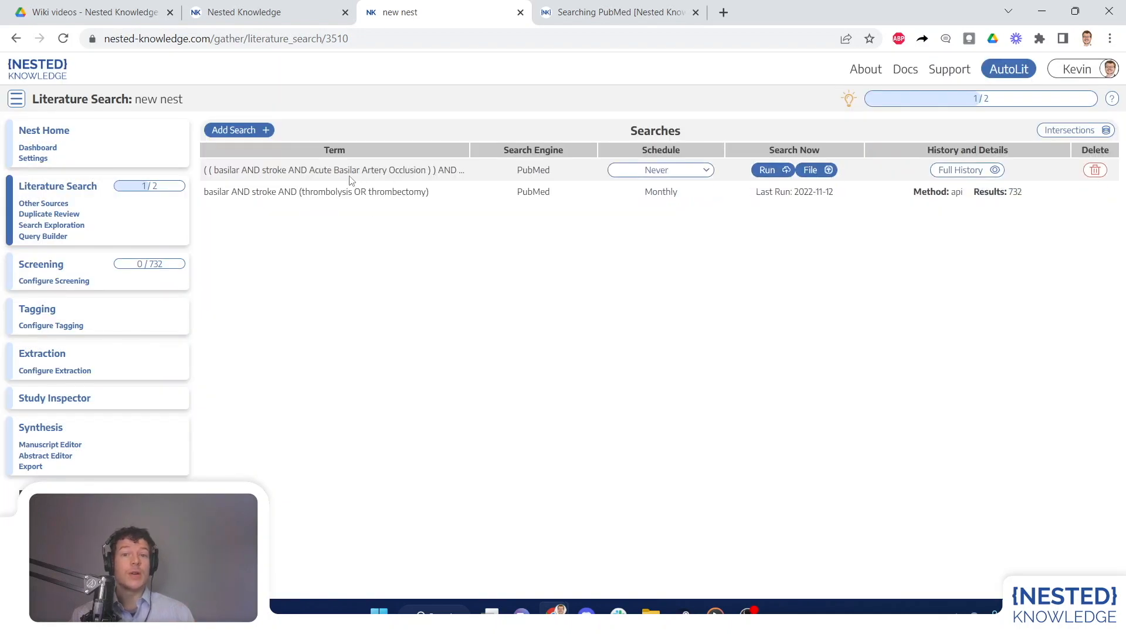
Step: Set the new PICO-built PubMed search's schedule to Monthly
{"action": "left_click", "coordinate": [659, 169]}
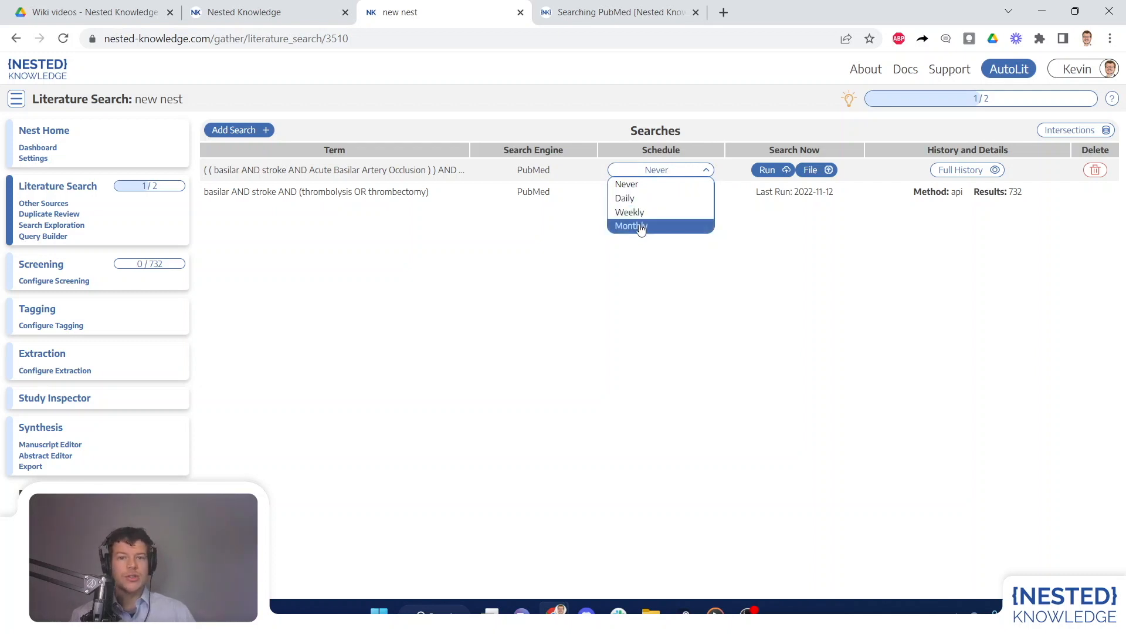
{"action": "left_click", "coordinate": [630, 225]}
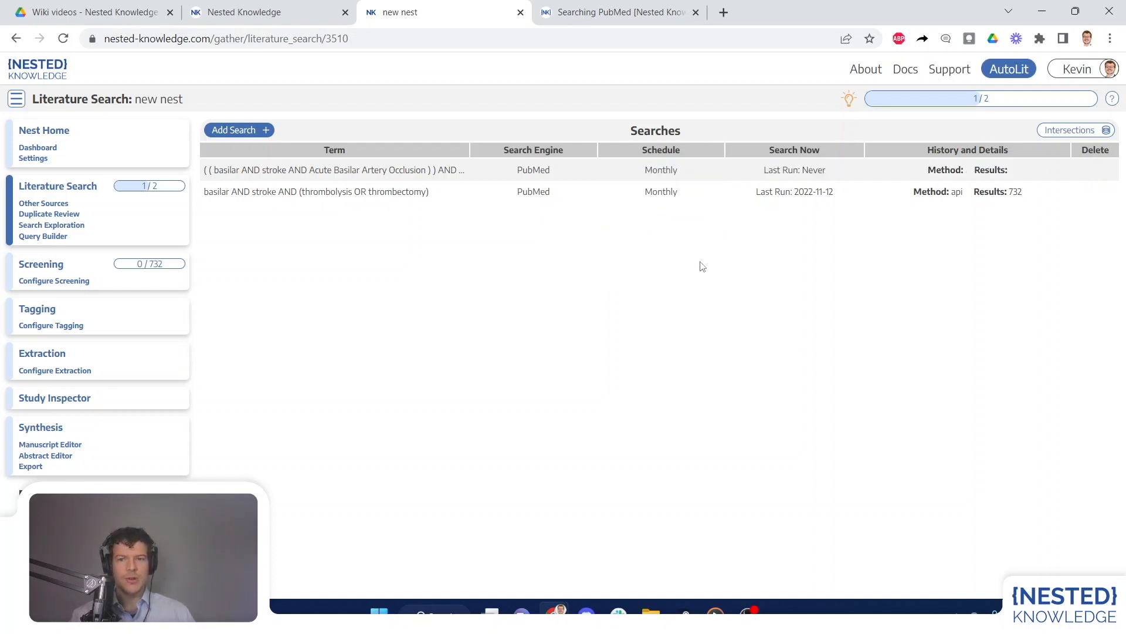
{"action": "mouse_move", "coordinate": [663, 268]}
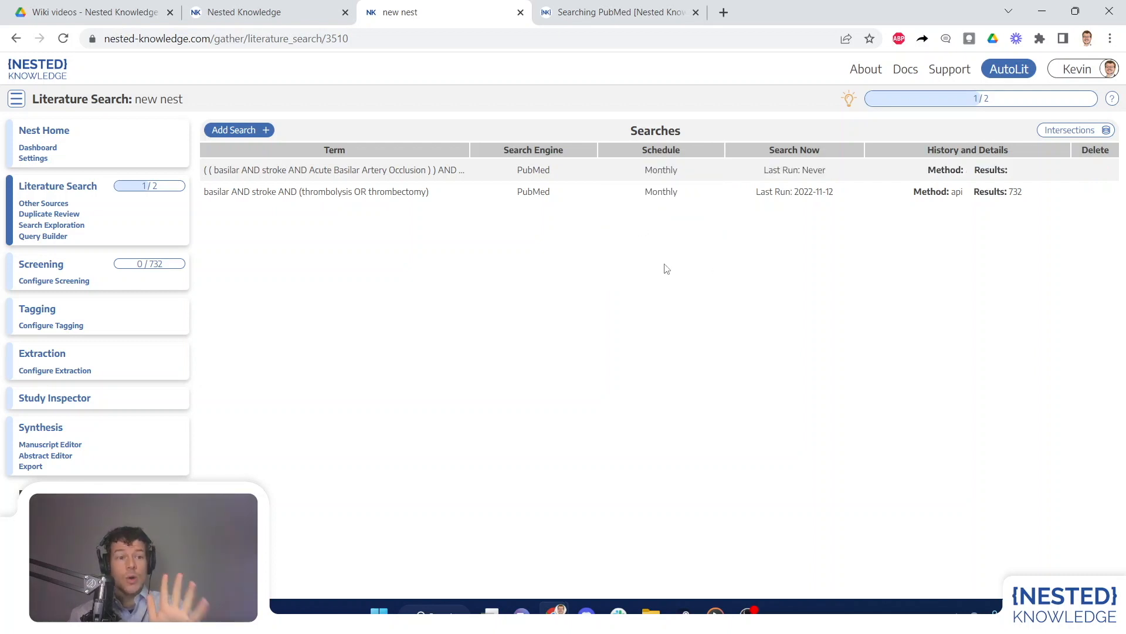
{"action": "mouse_move", "coordinate": [544, 231]}
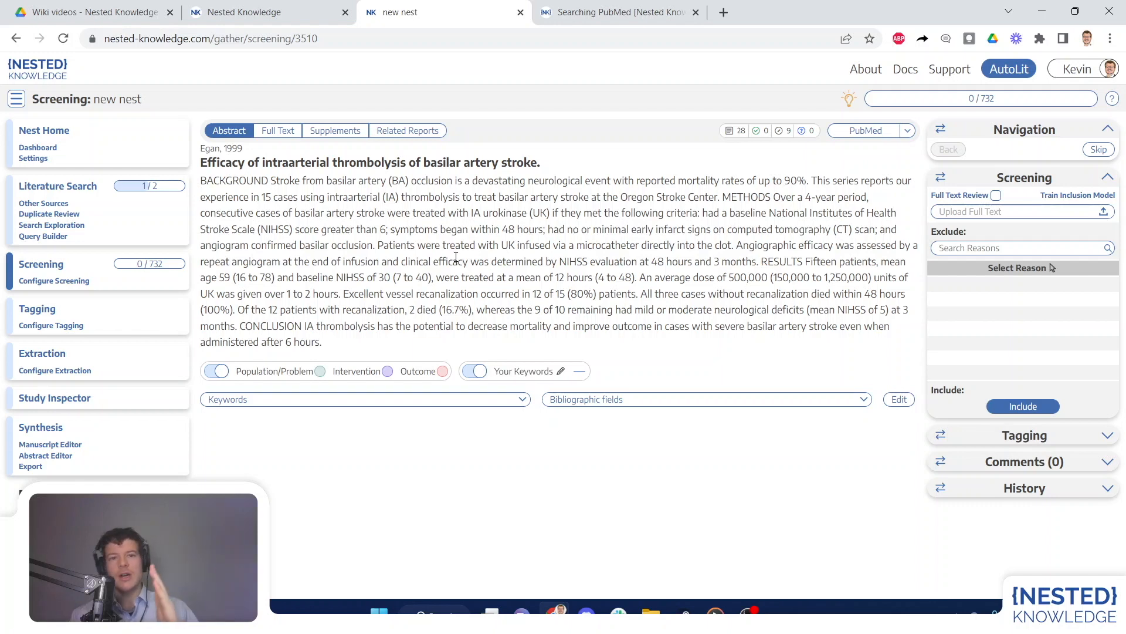
{"action": "mouse_move", "coordinate": [76, 288]}
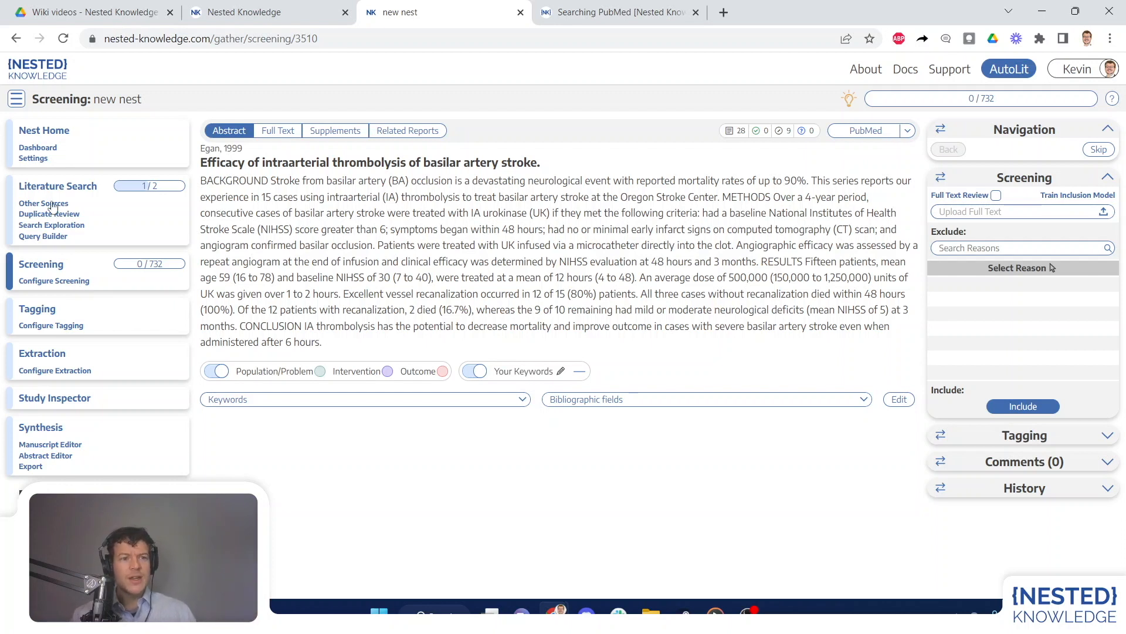
Step: Go to the Other Sources page under Literature Search
{"action": "left_click", "coordinate": [43, 203]}
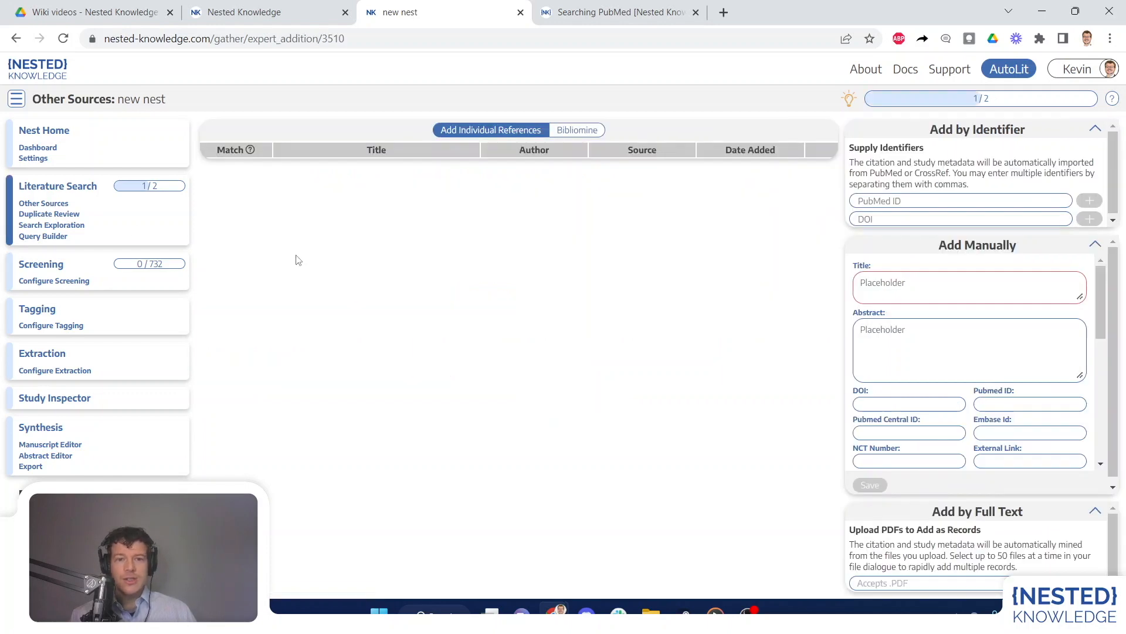
{"action": "mouse_move", "coordinate": [626, 340]}
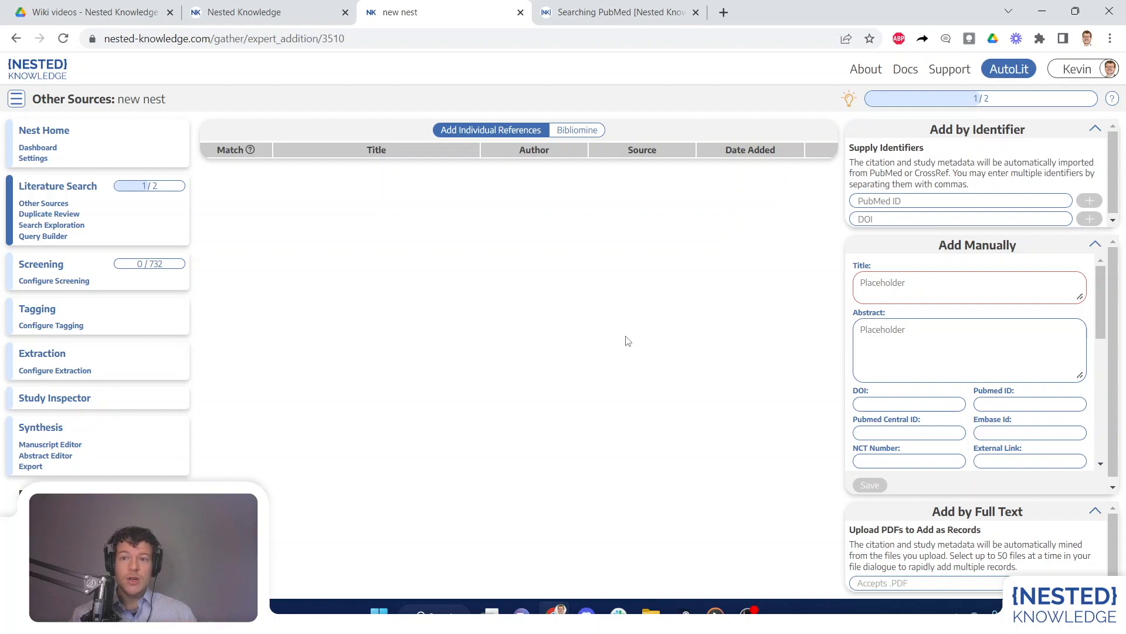
{"action": "mouse_move", "coordinate": [929, 142]}
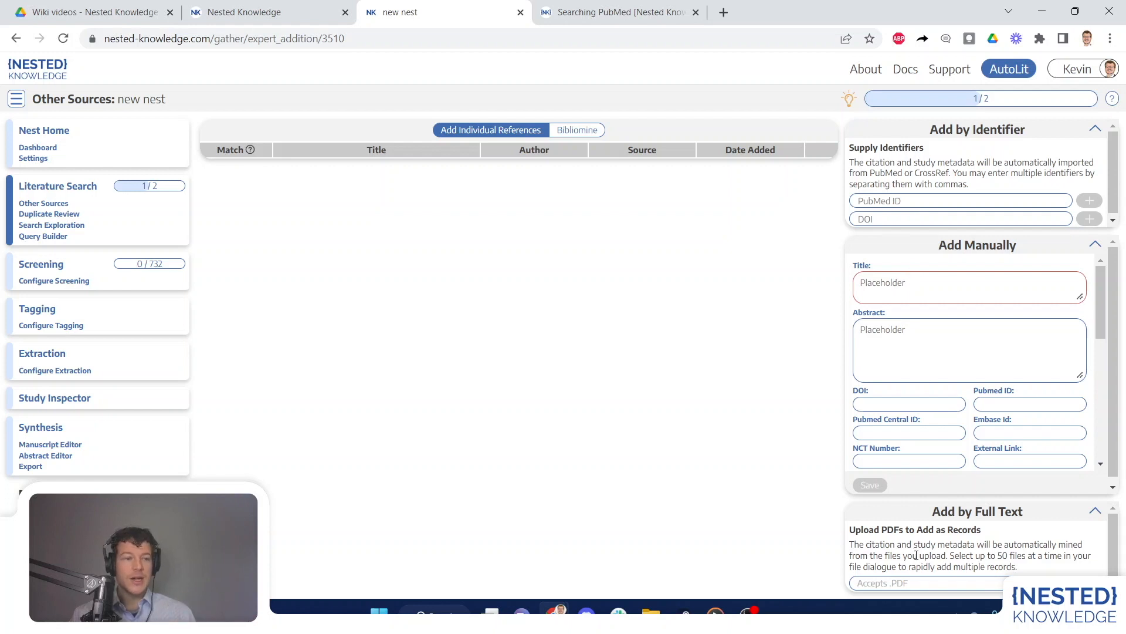
Step: Return to the Literature Search list and open the Add Search form
{"action": "left_click", "coordinate": [58, 186]}
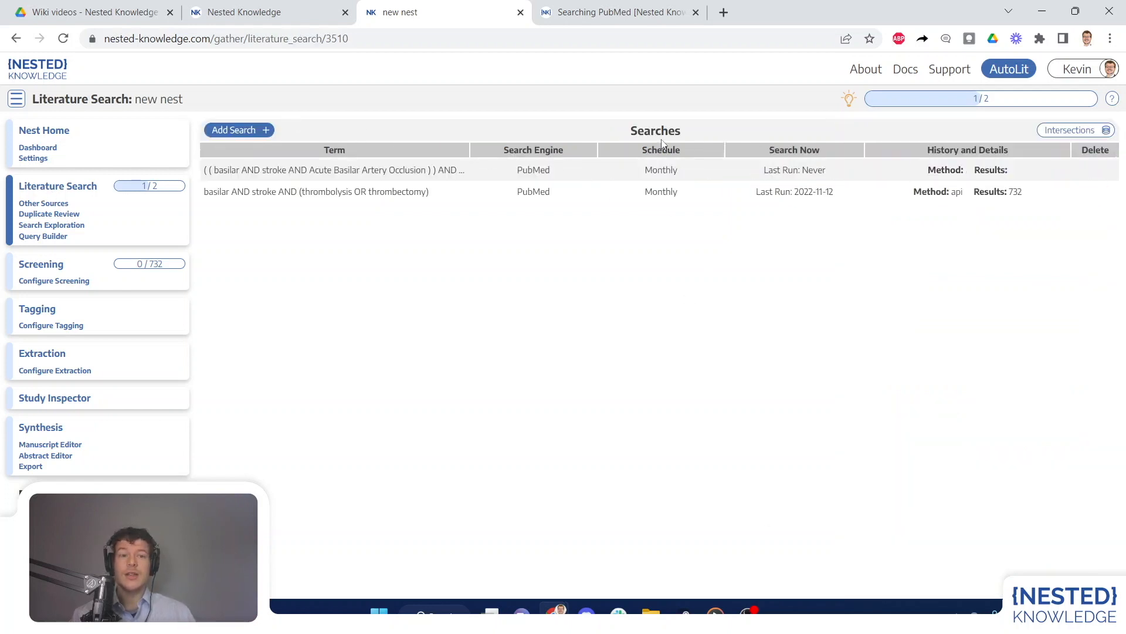
{"action": "left_click", "coordinate": [238, 130]}
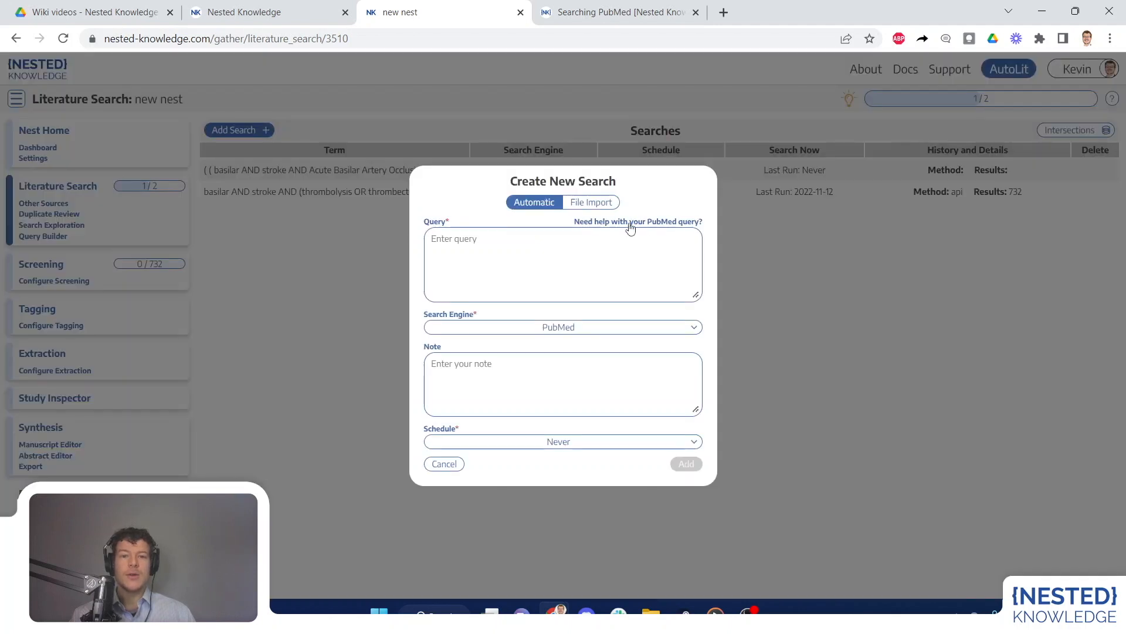